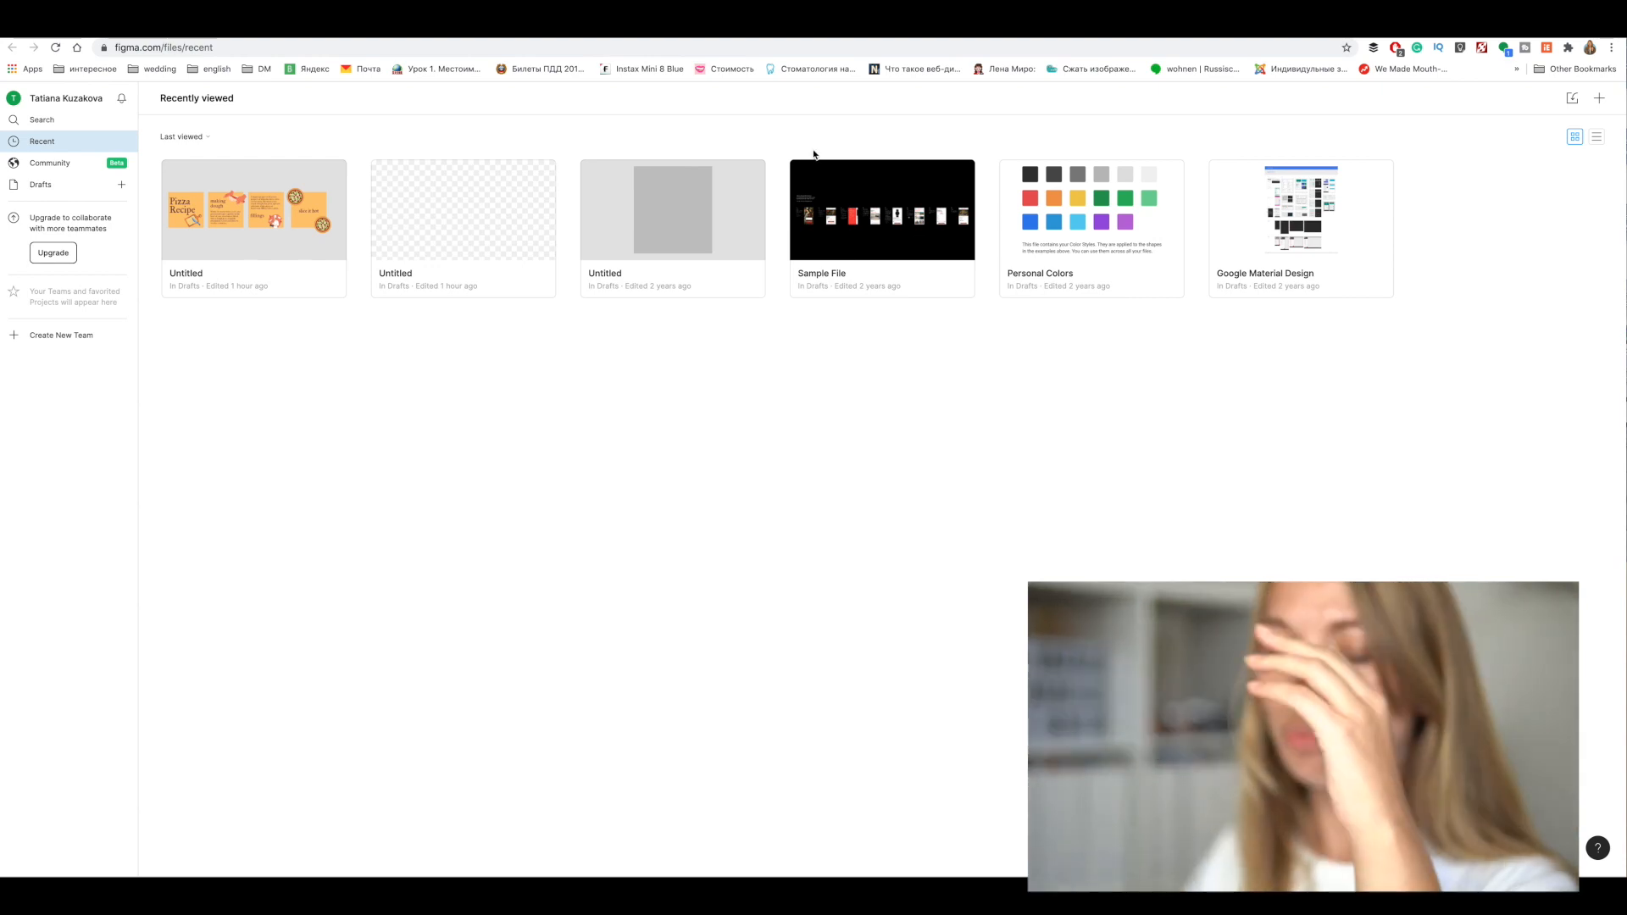
Open the finished pizza carousel draft, then start a new blank design file
left_click(254, 210)
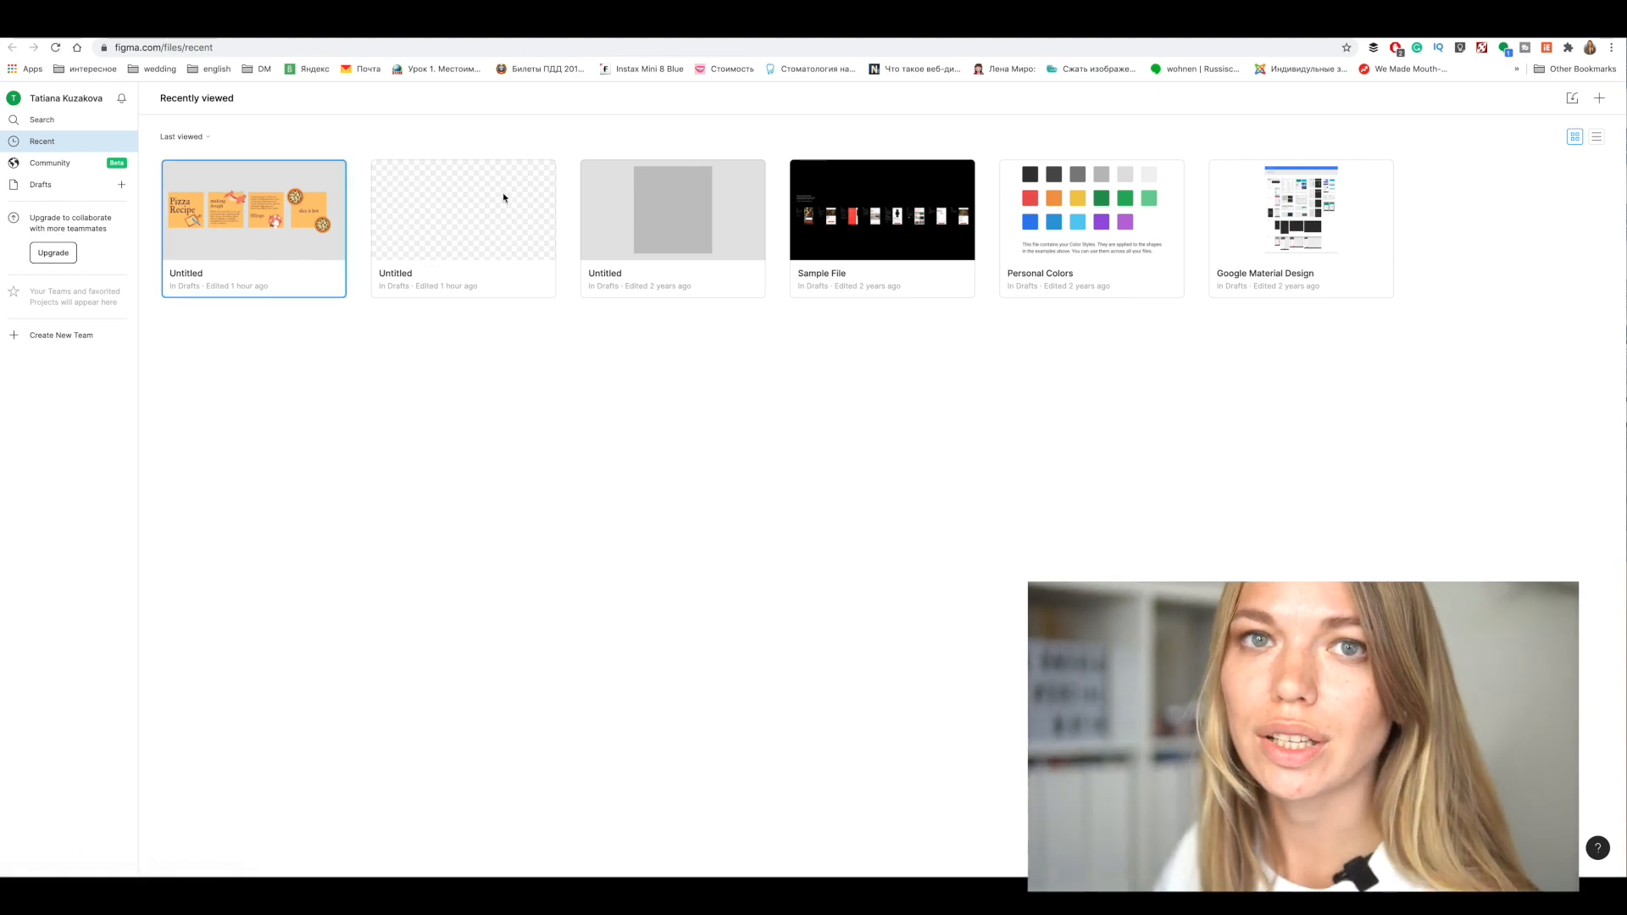
double_click(254, 210)
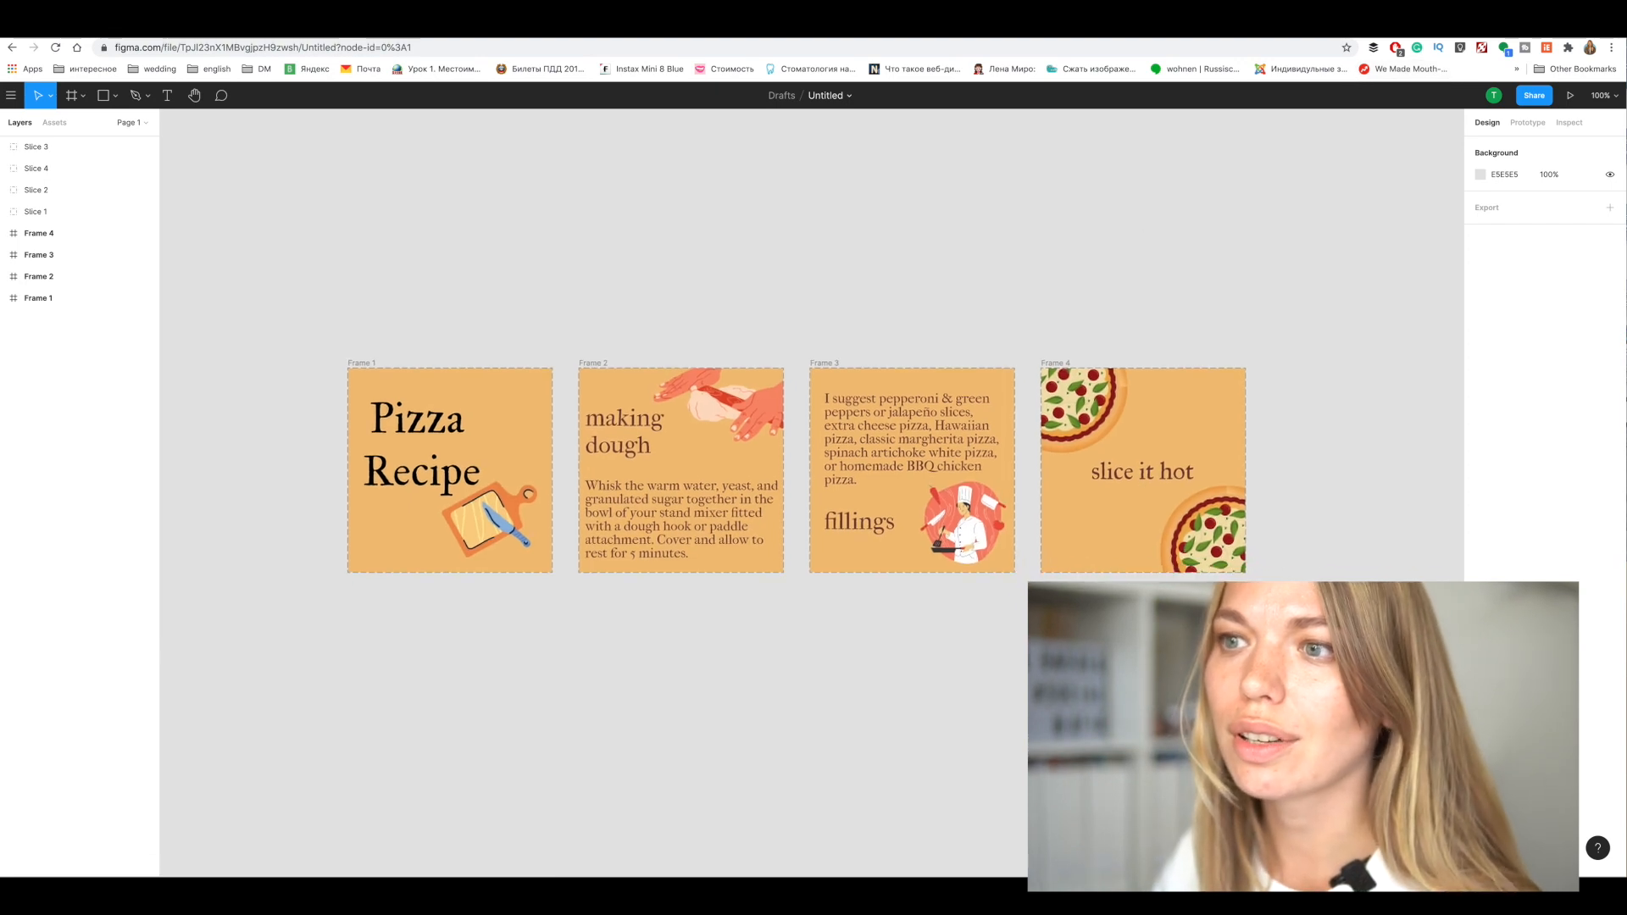
mouse_move(644, 266)
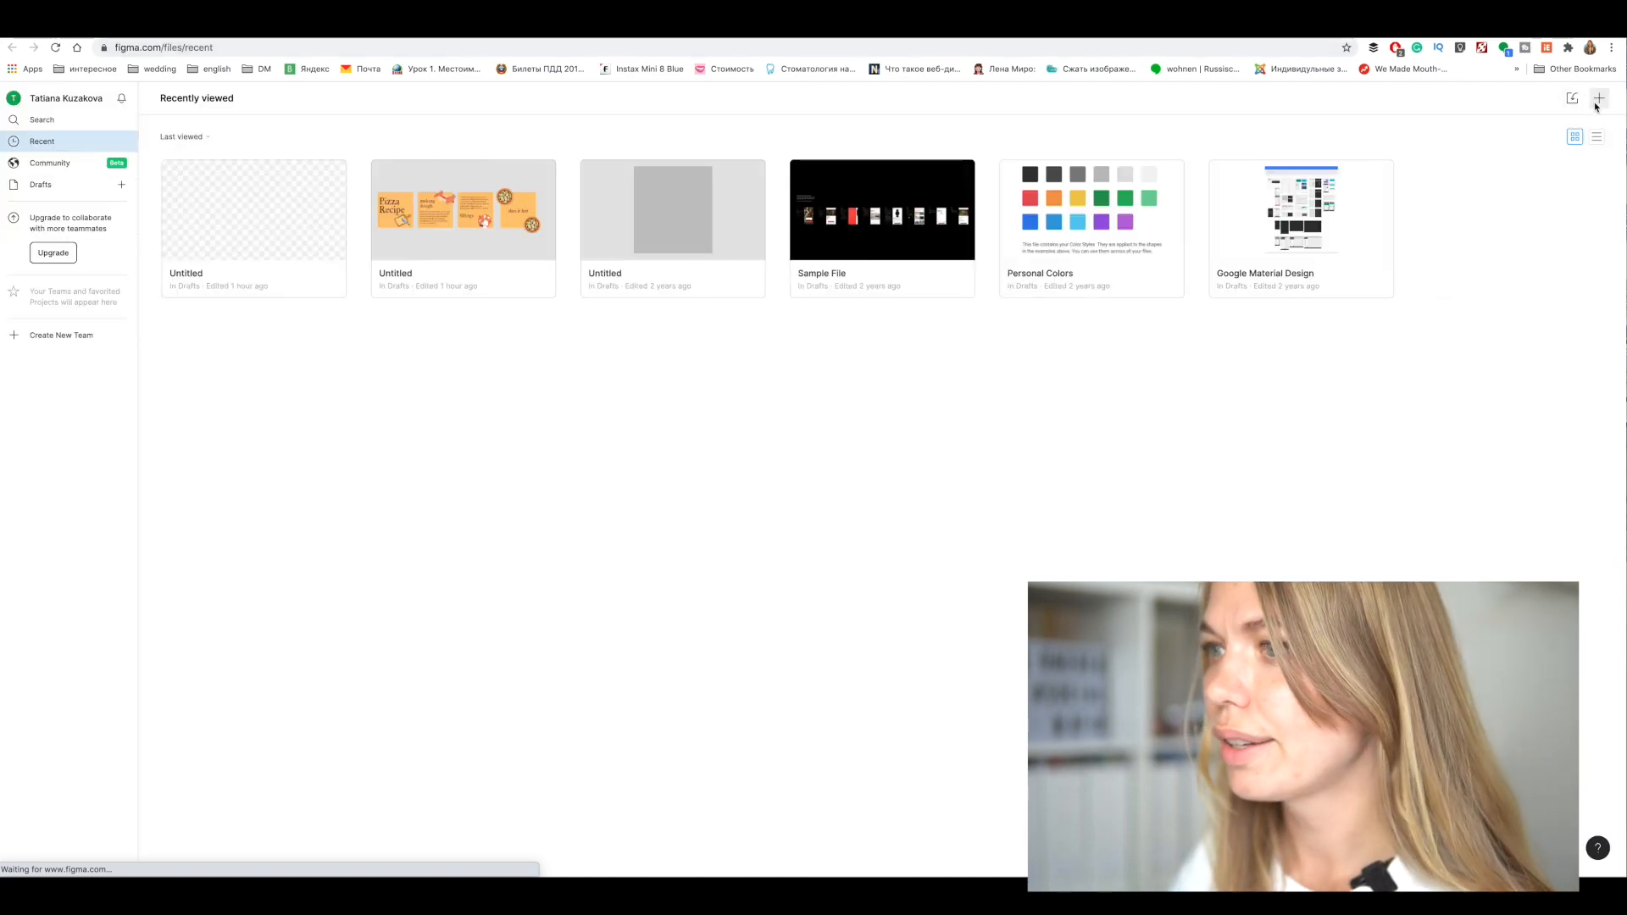
left_click(1596, 98)
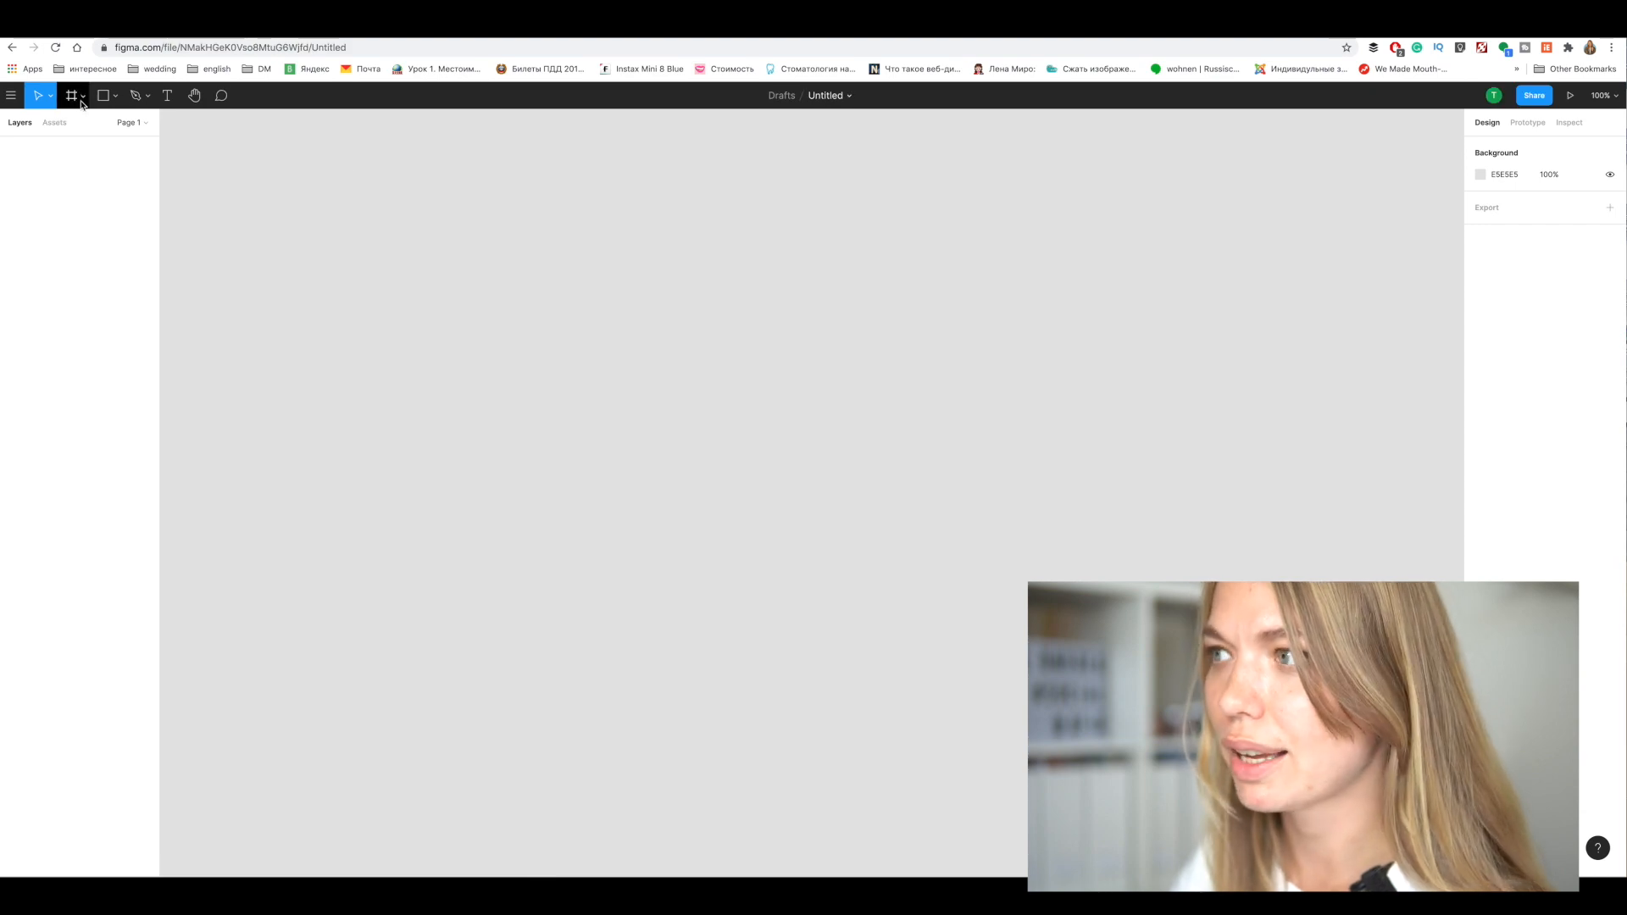
Add 1080×1080 Instagram Post frames from the Frame tool's Social Media presets
left_click(71, 95)
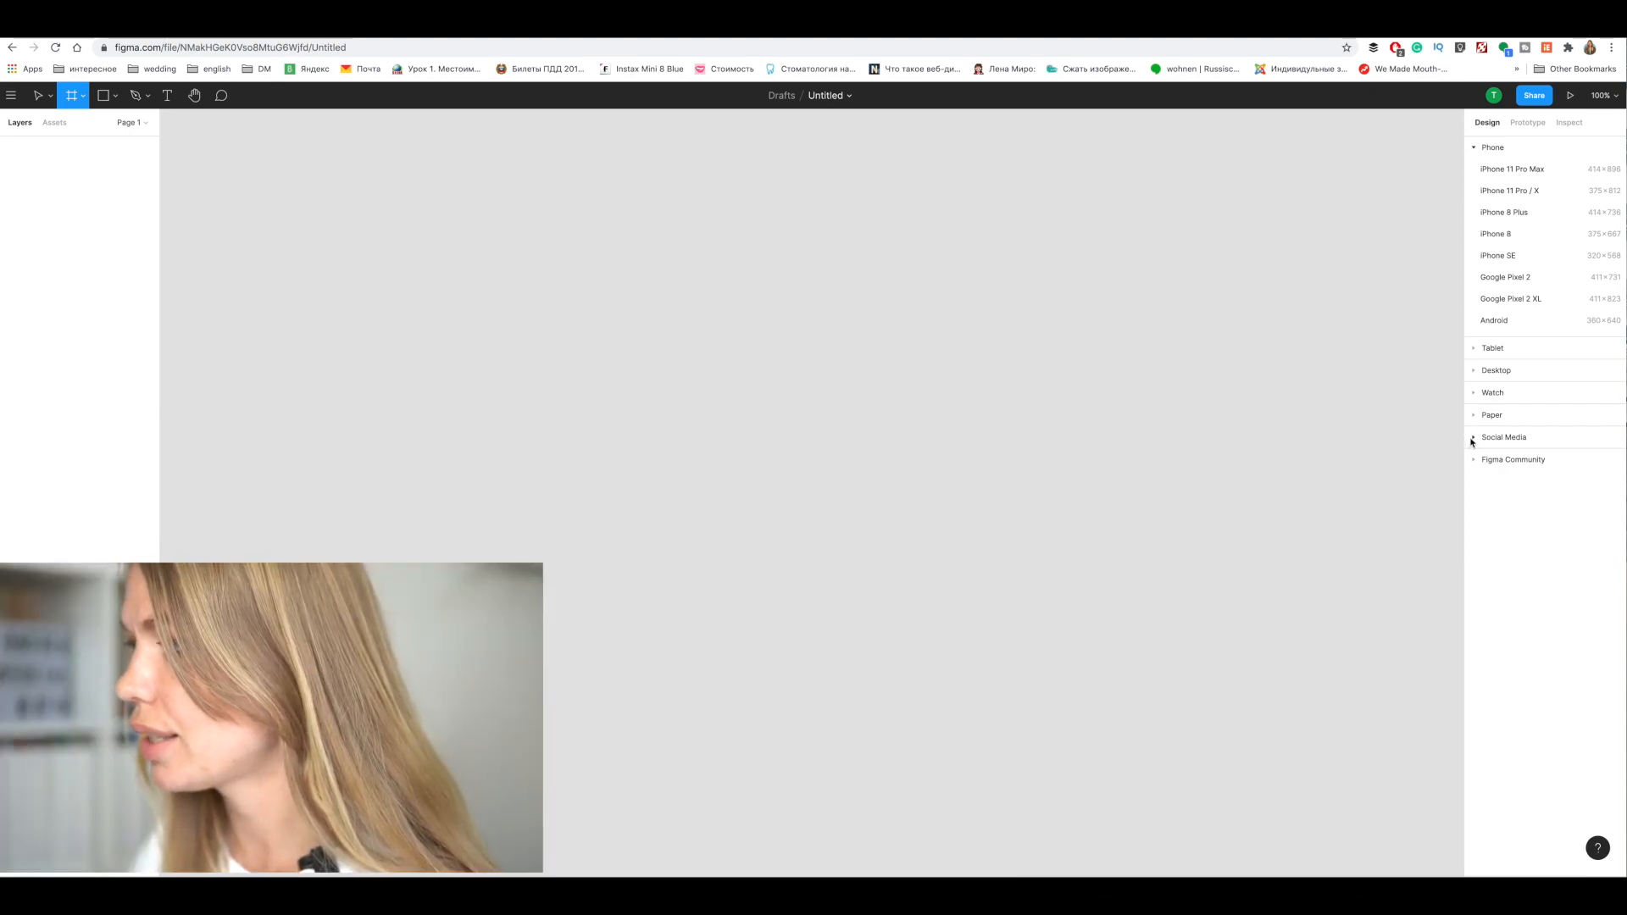
left_click(1474, 437)
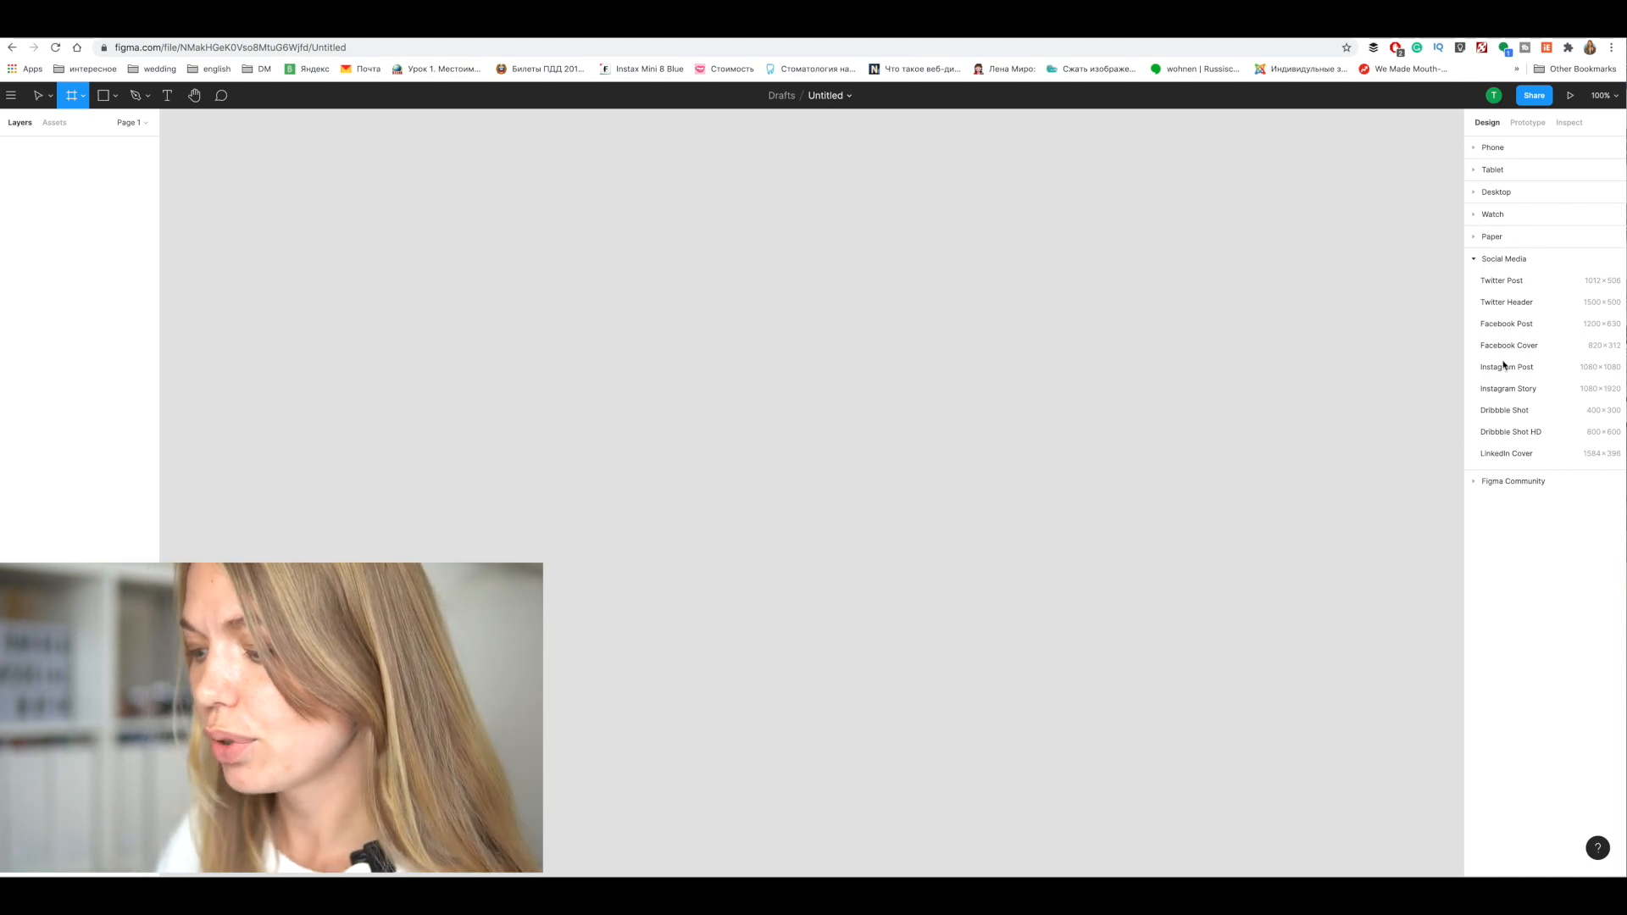
left_click(1504, 366)
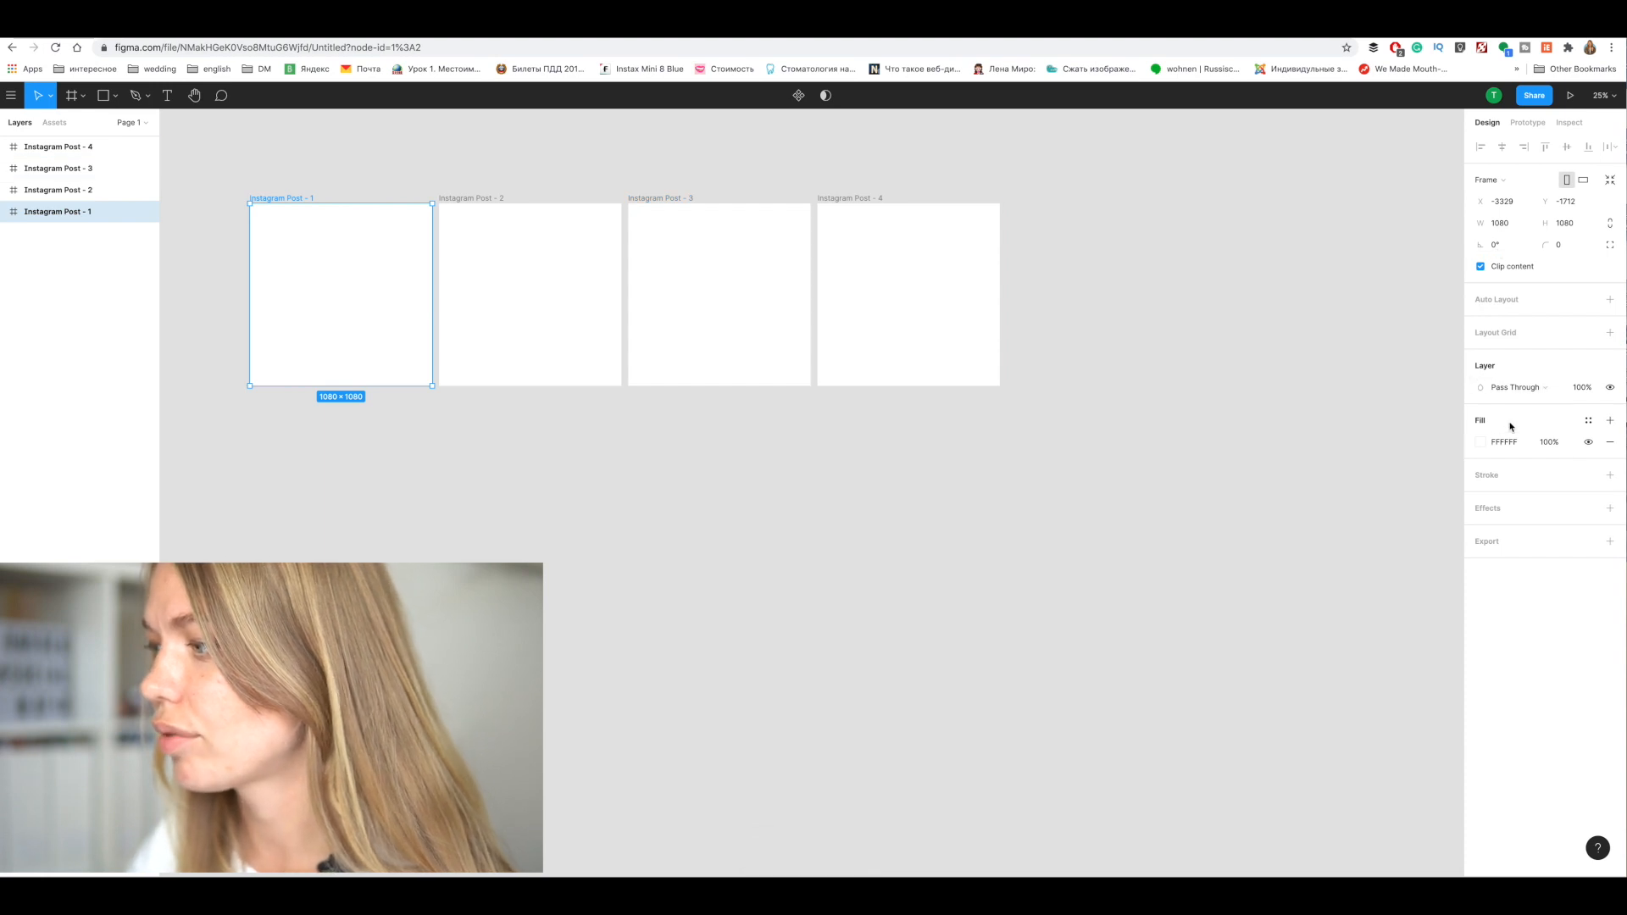
Give each of the four frames the yellow fill FCD268
left_click(1481, 440)
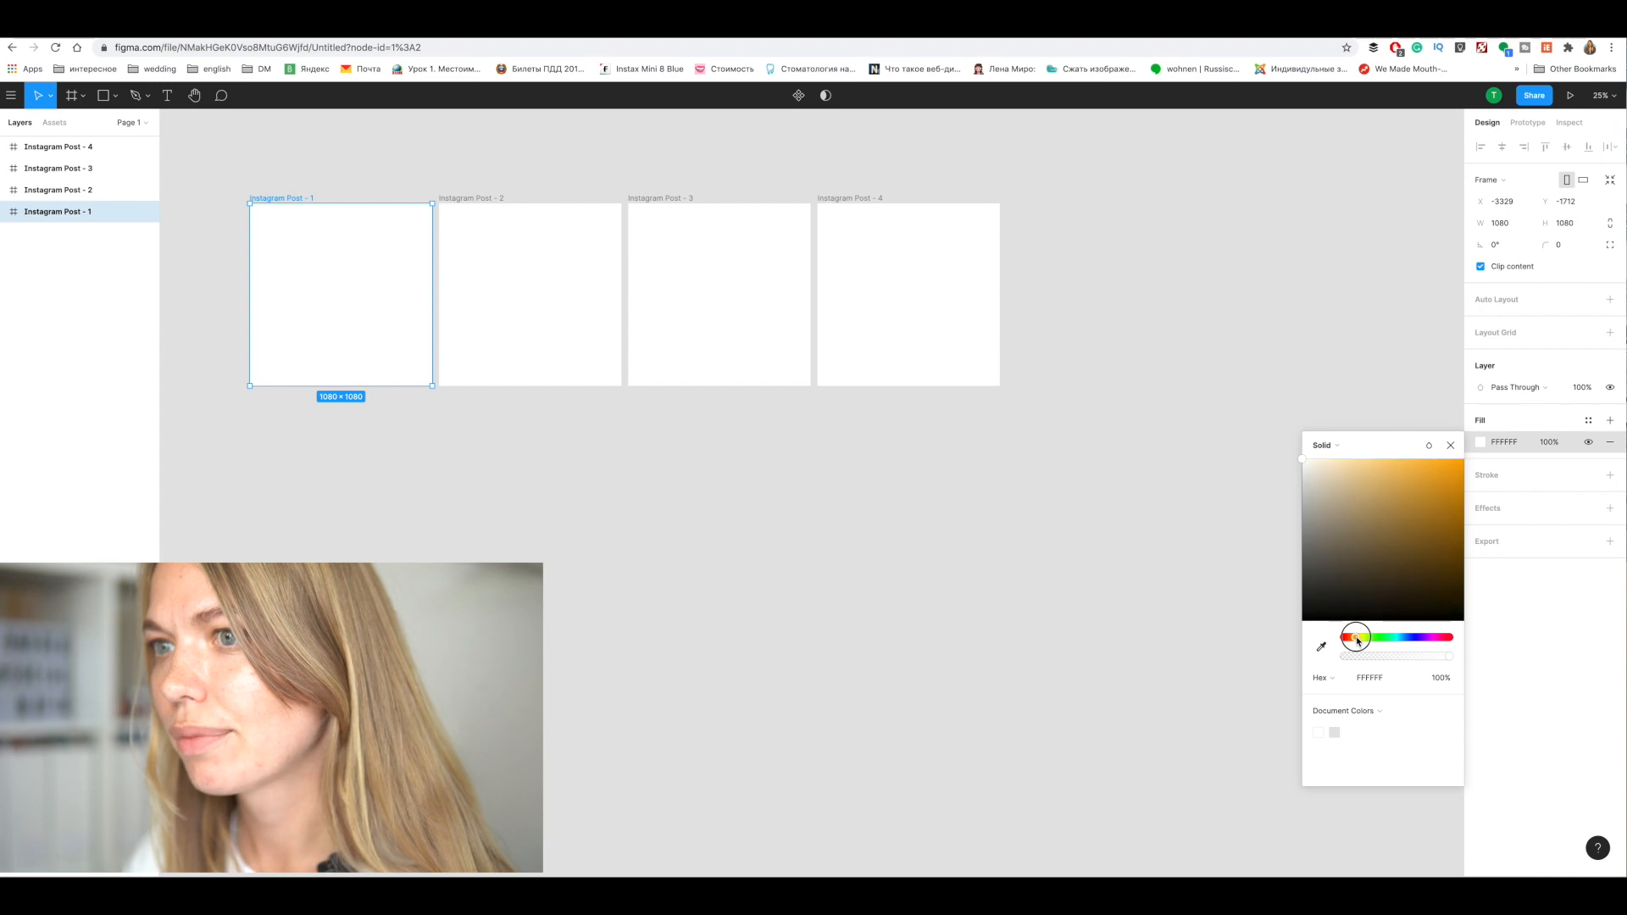
left_click(1400, 474)
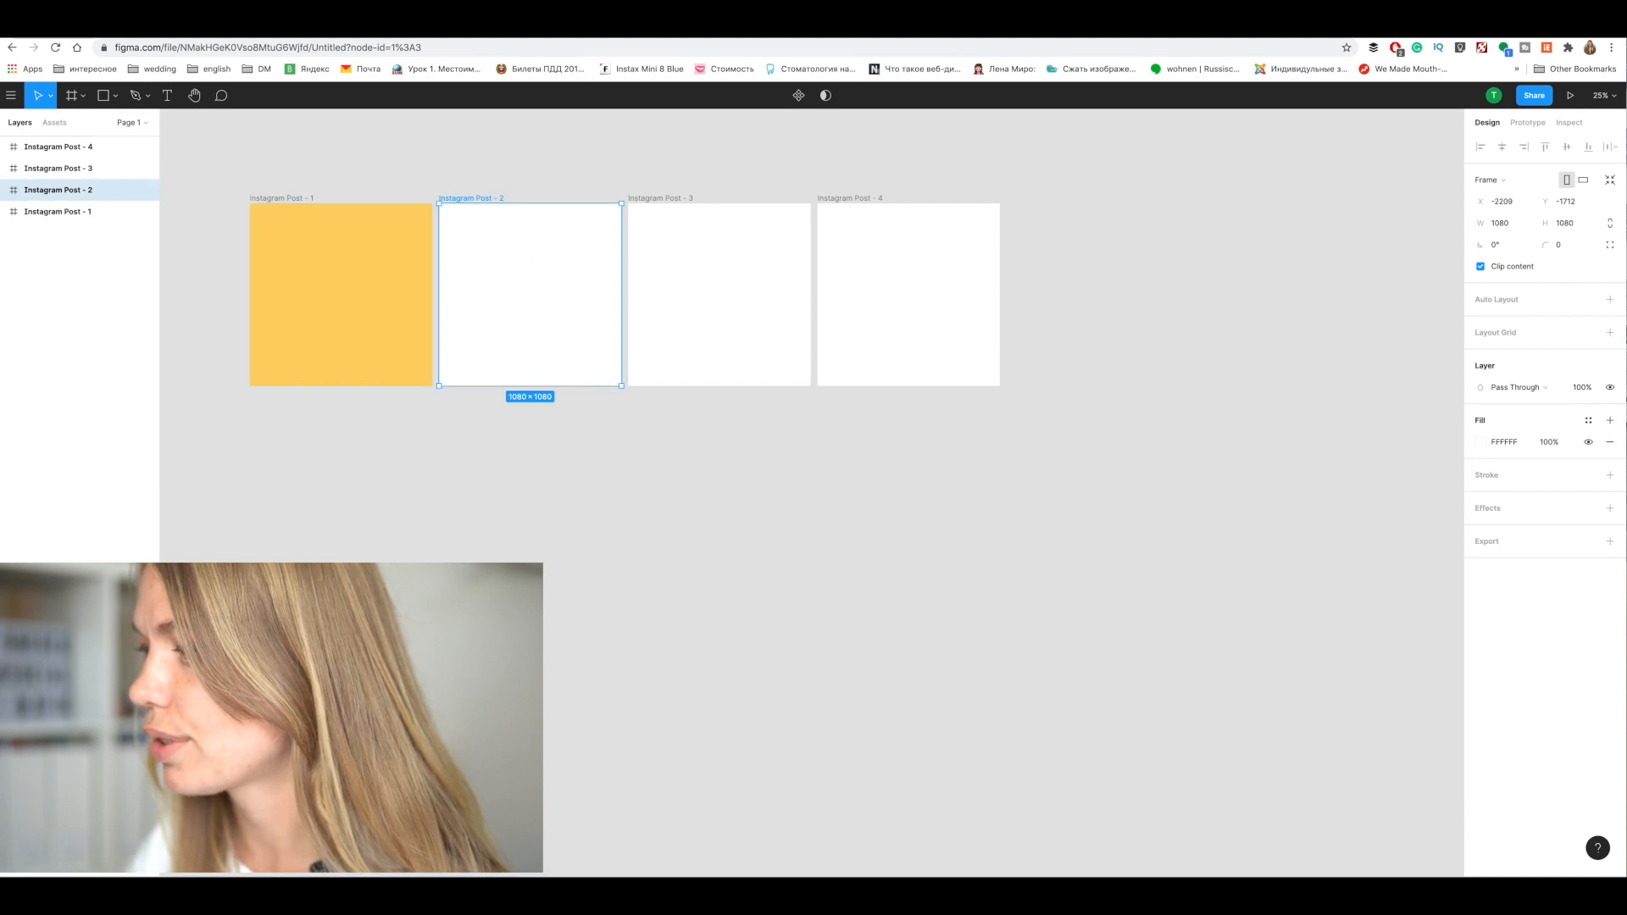
left_click(1479, 441)
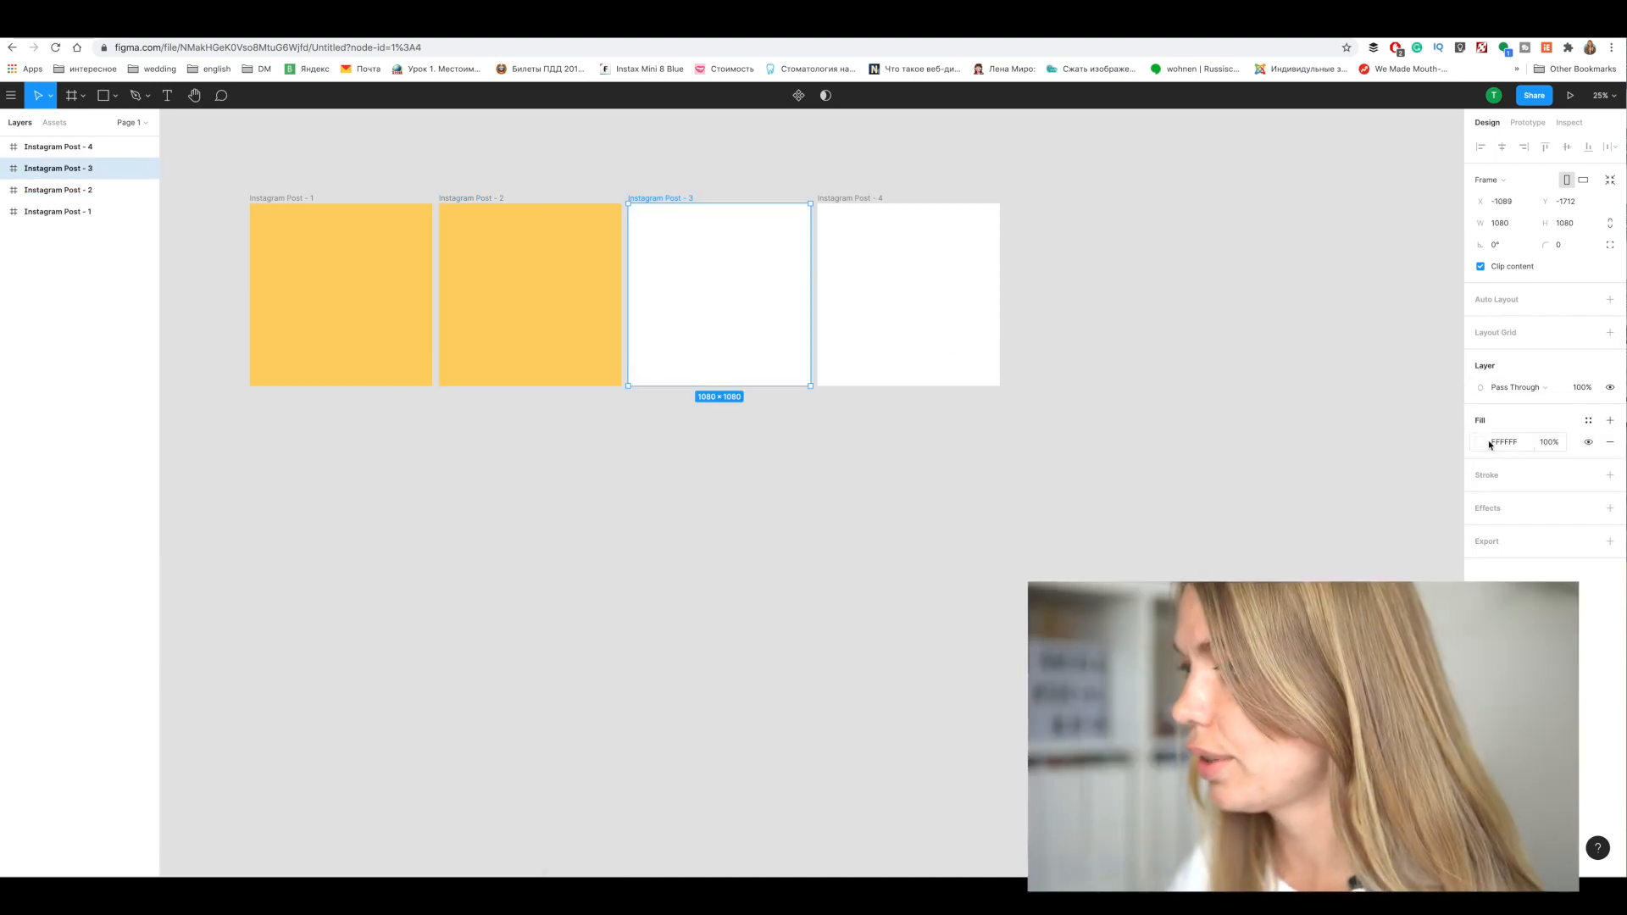
left_click(1481, 440)
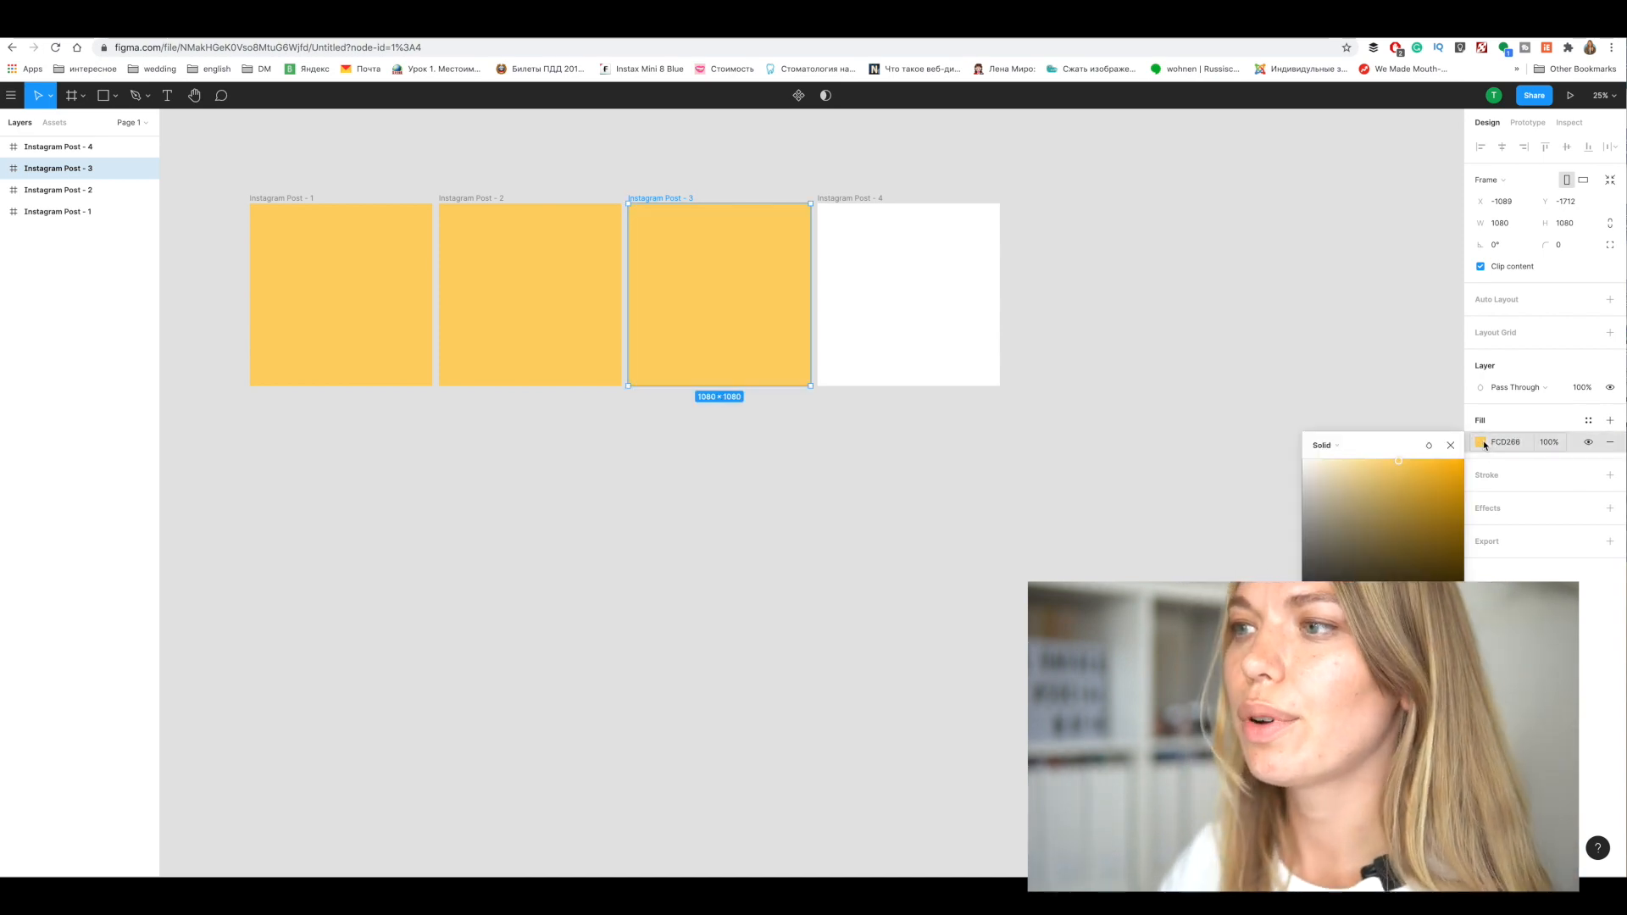
left_click(907, 291)
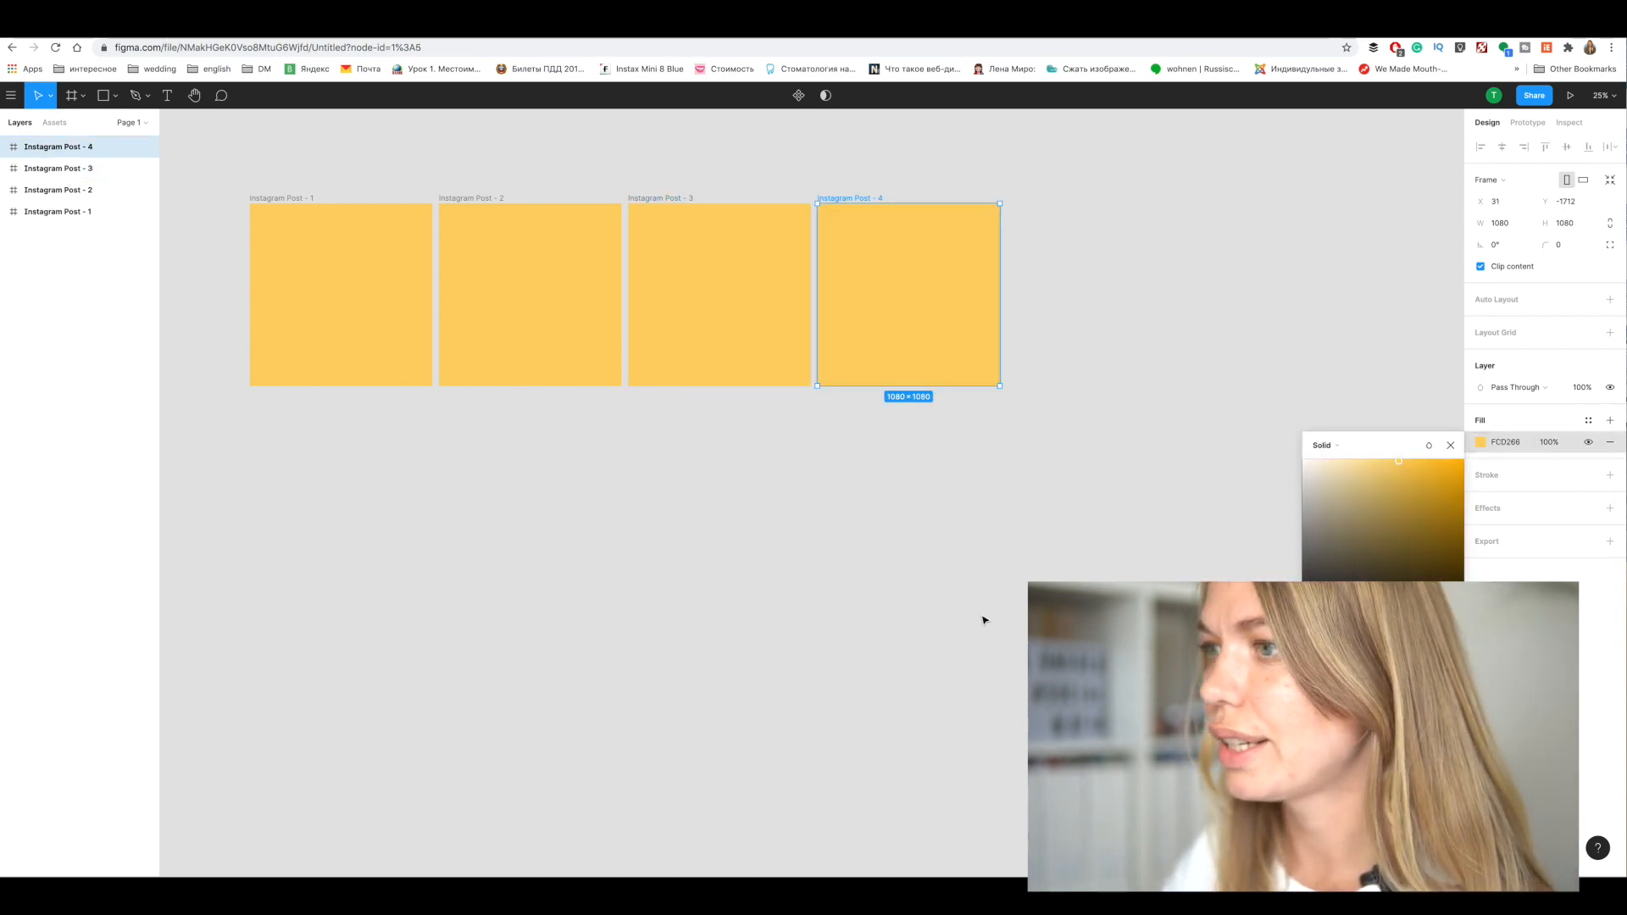
left_click(1451, 444)
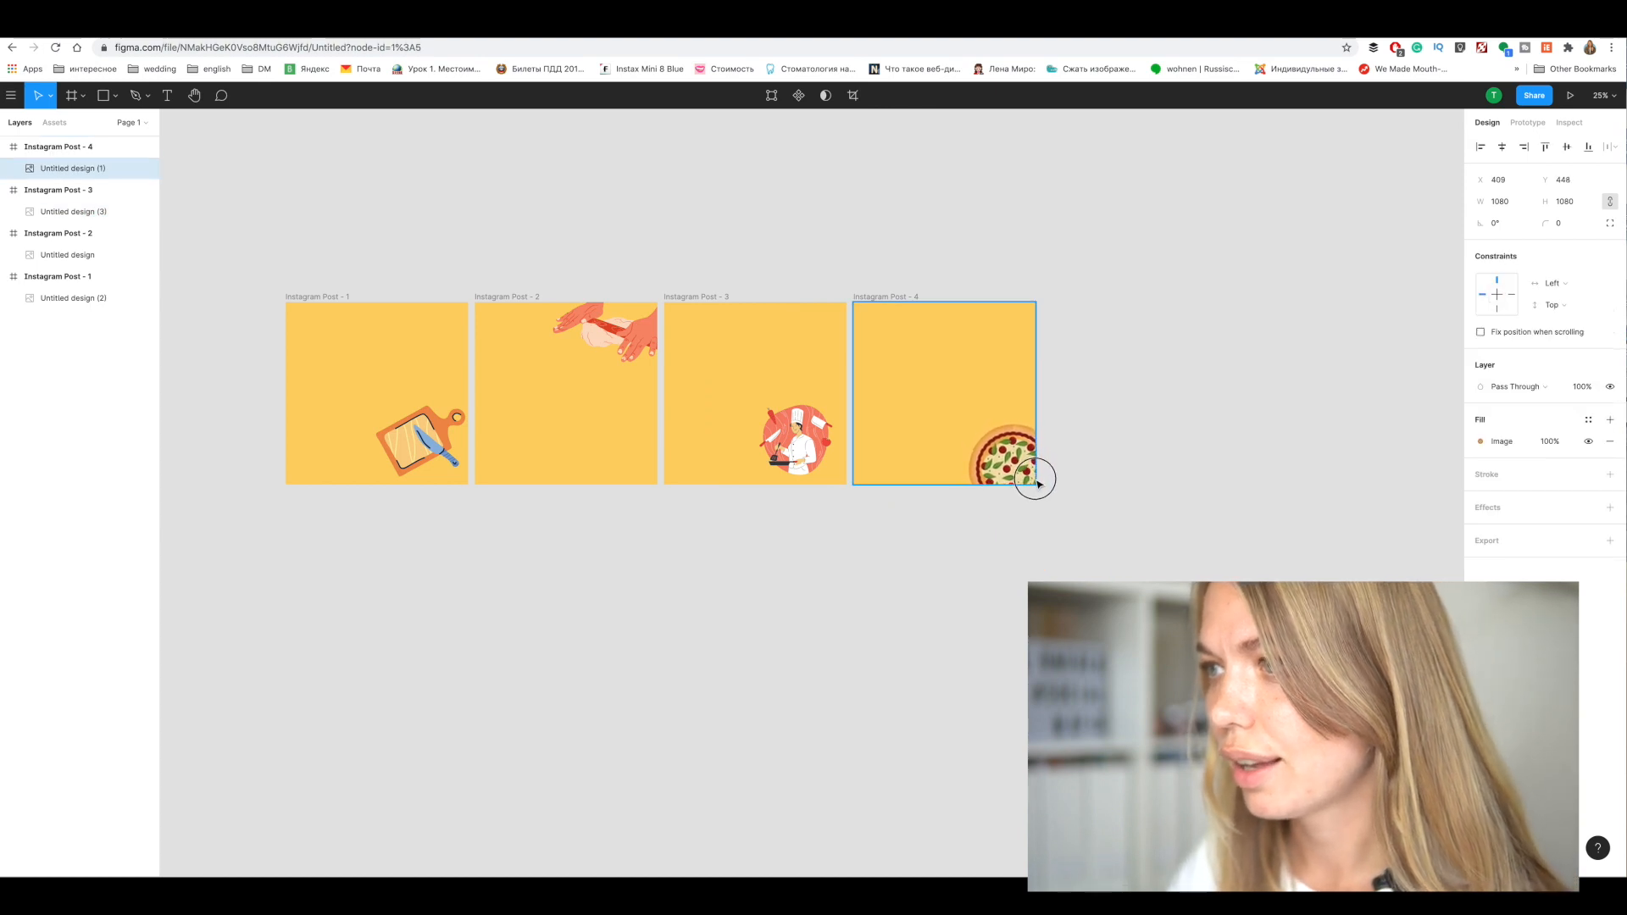
Paste a second pizza illustration and place it in frame 4's top-left corner
key("Cmd+V")
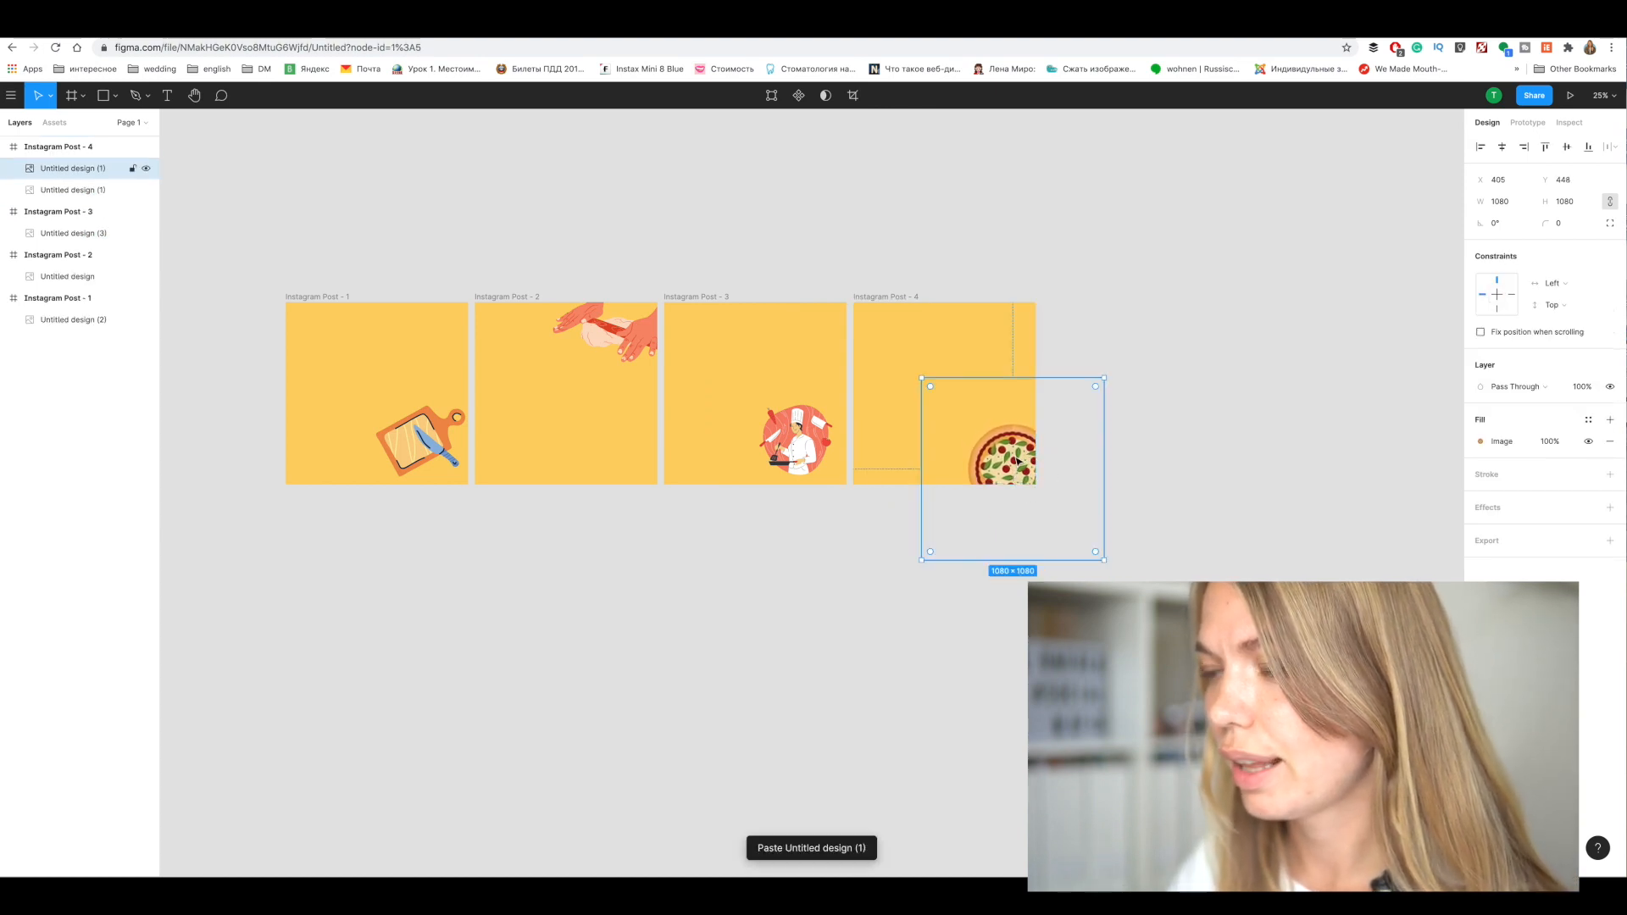
left_click_drag(976, 461, 892, 327)
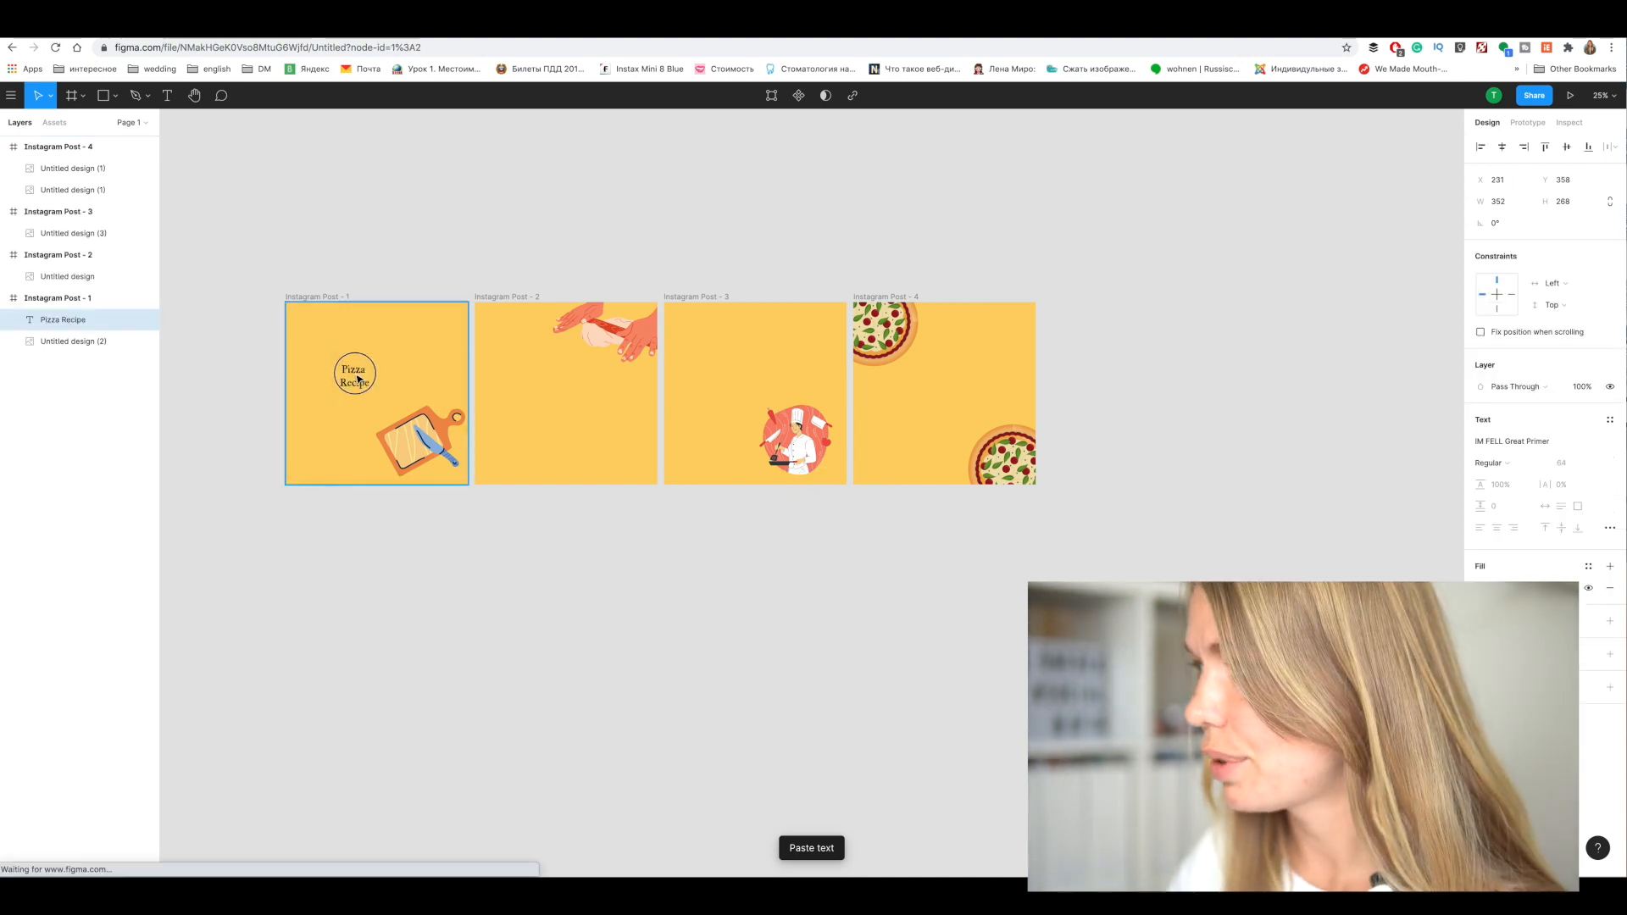
Move the Pizza Recipe title up in frame 1 and enlarge it to size 200
left_click_drag(355, 373, 361, 390)
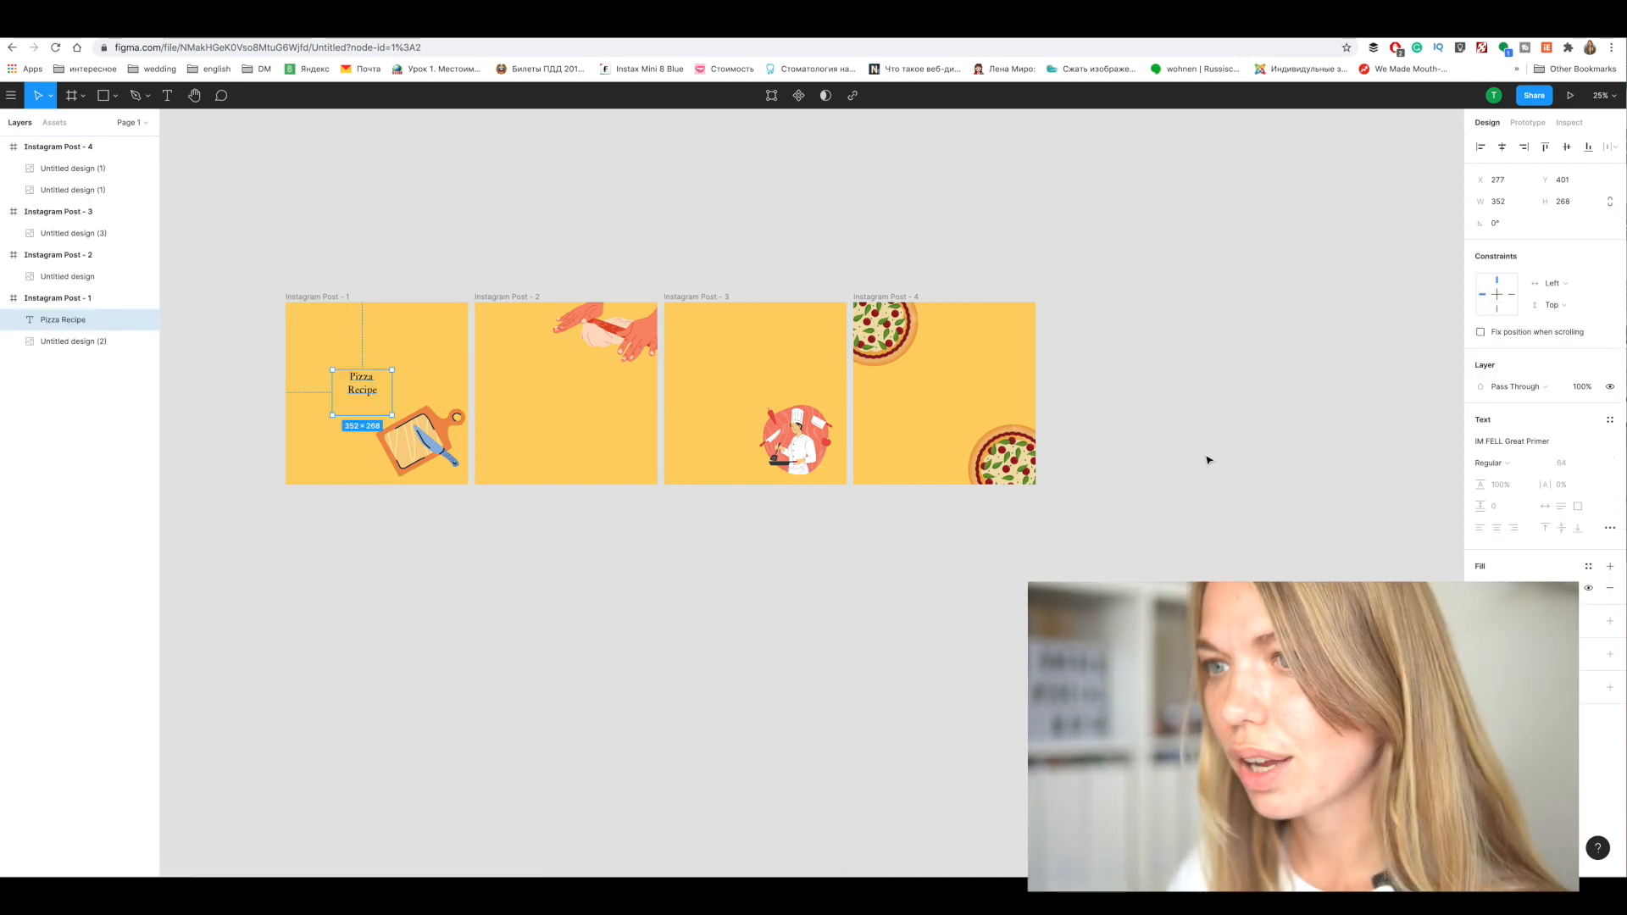
double_click(361, 383)
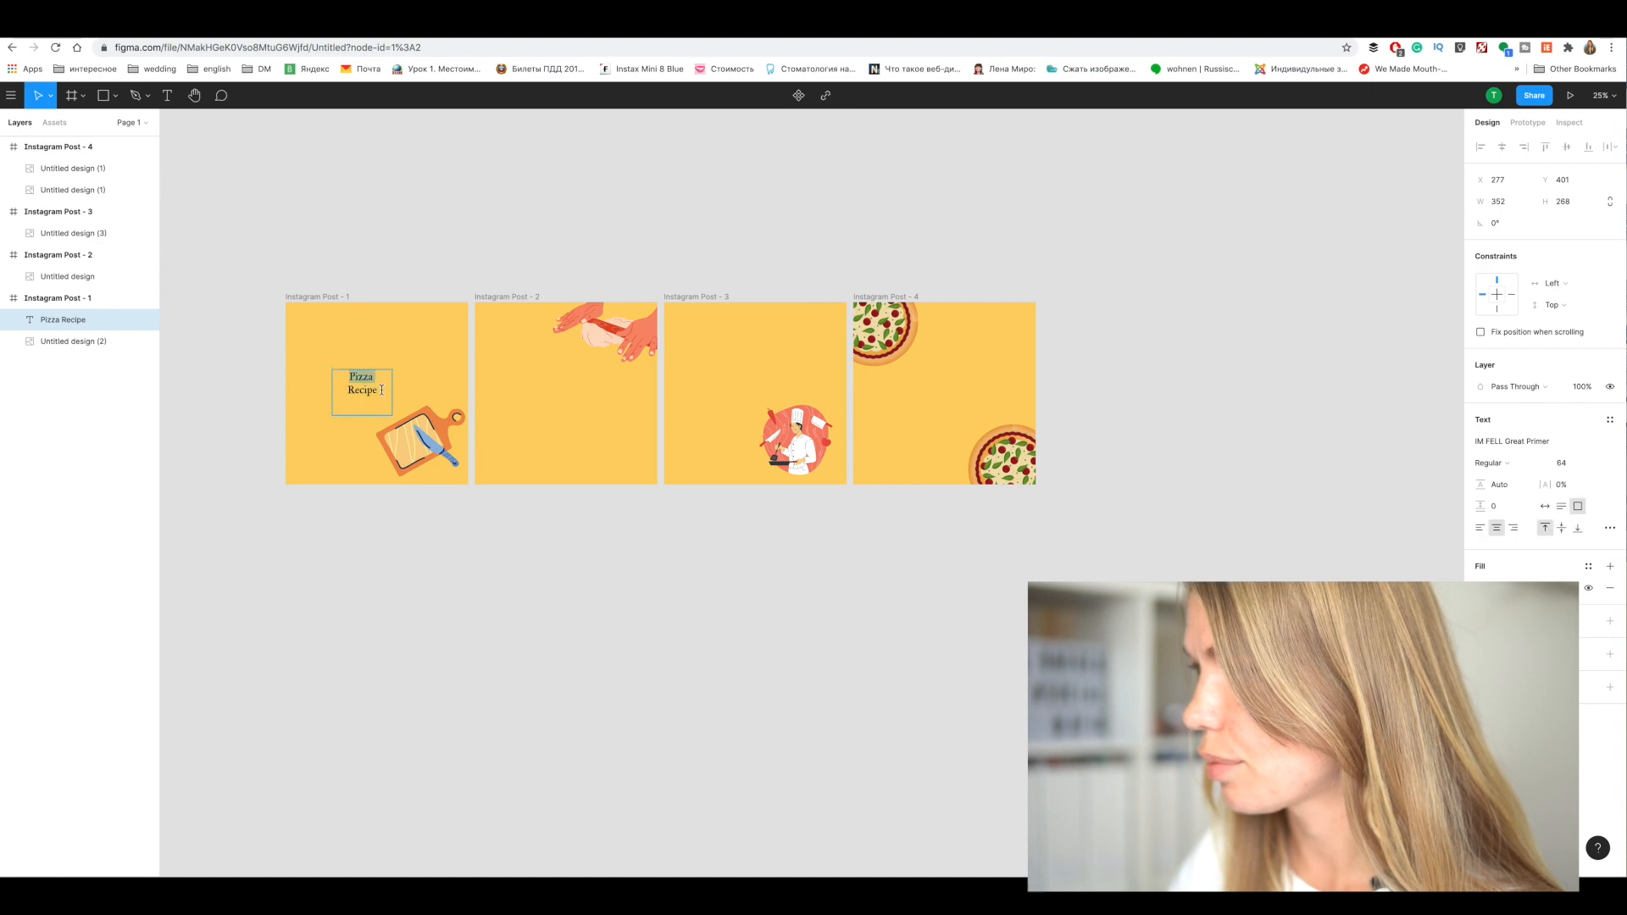
left_click(1562, 463)
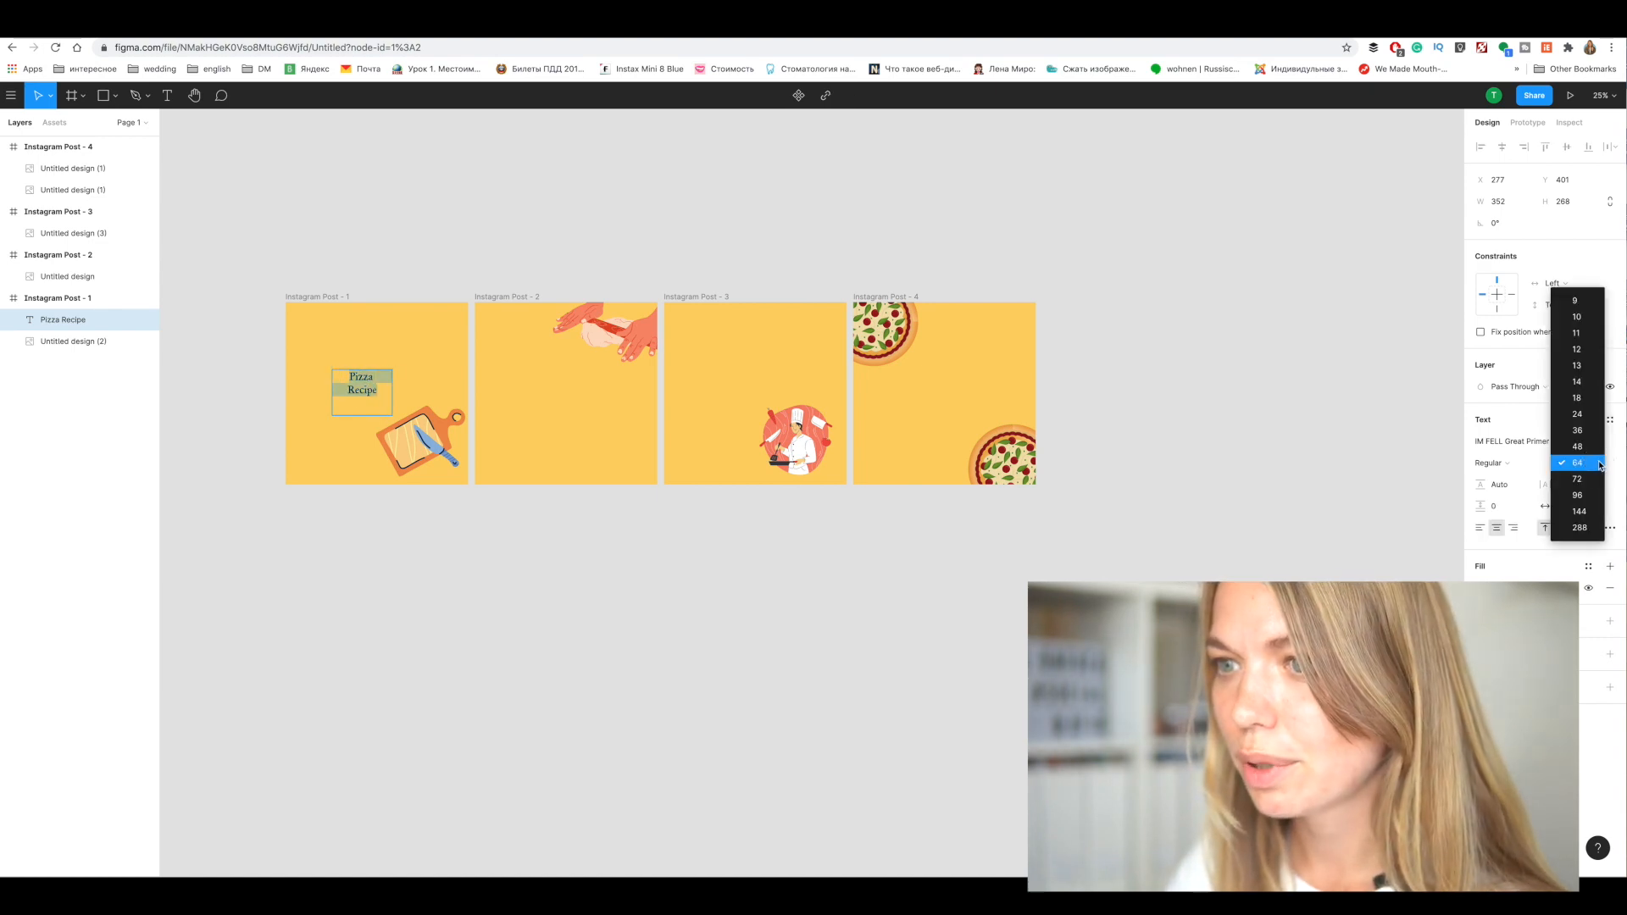
left_click(1577, 495)
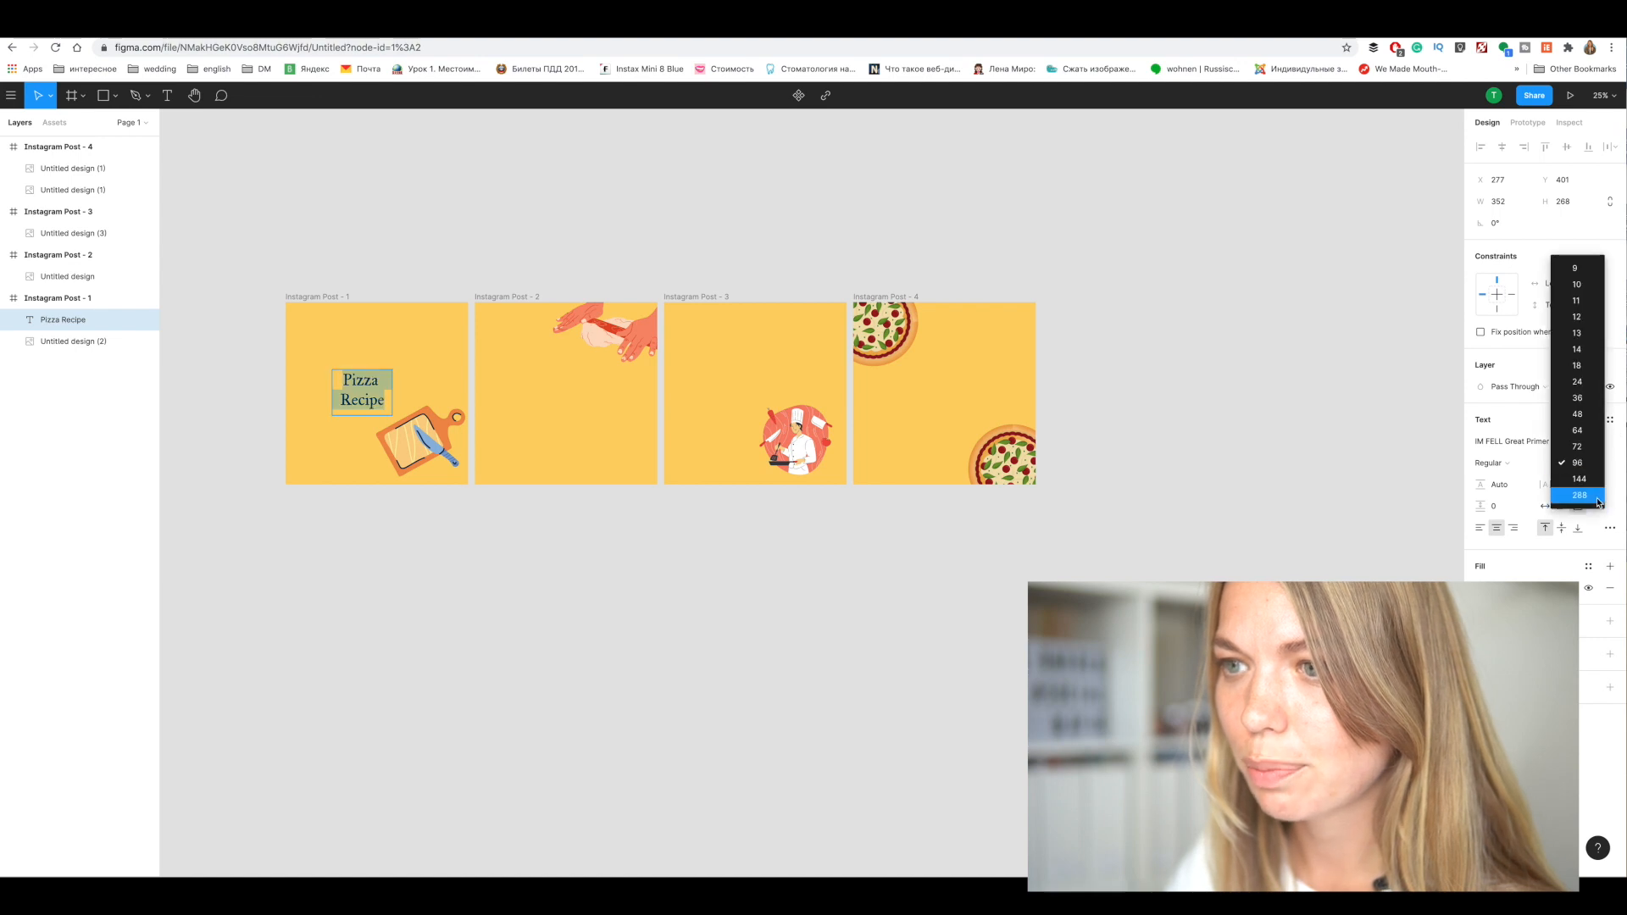
left_click(1580, 494)
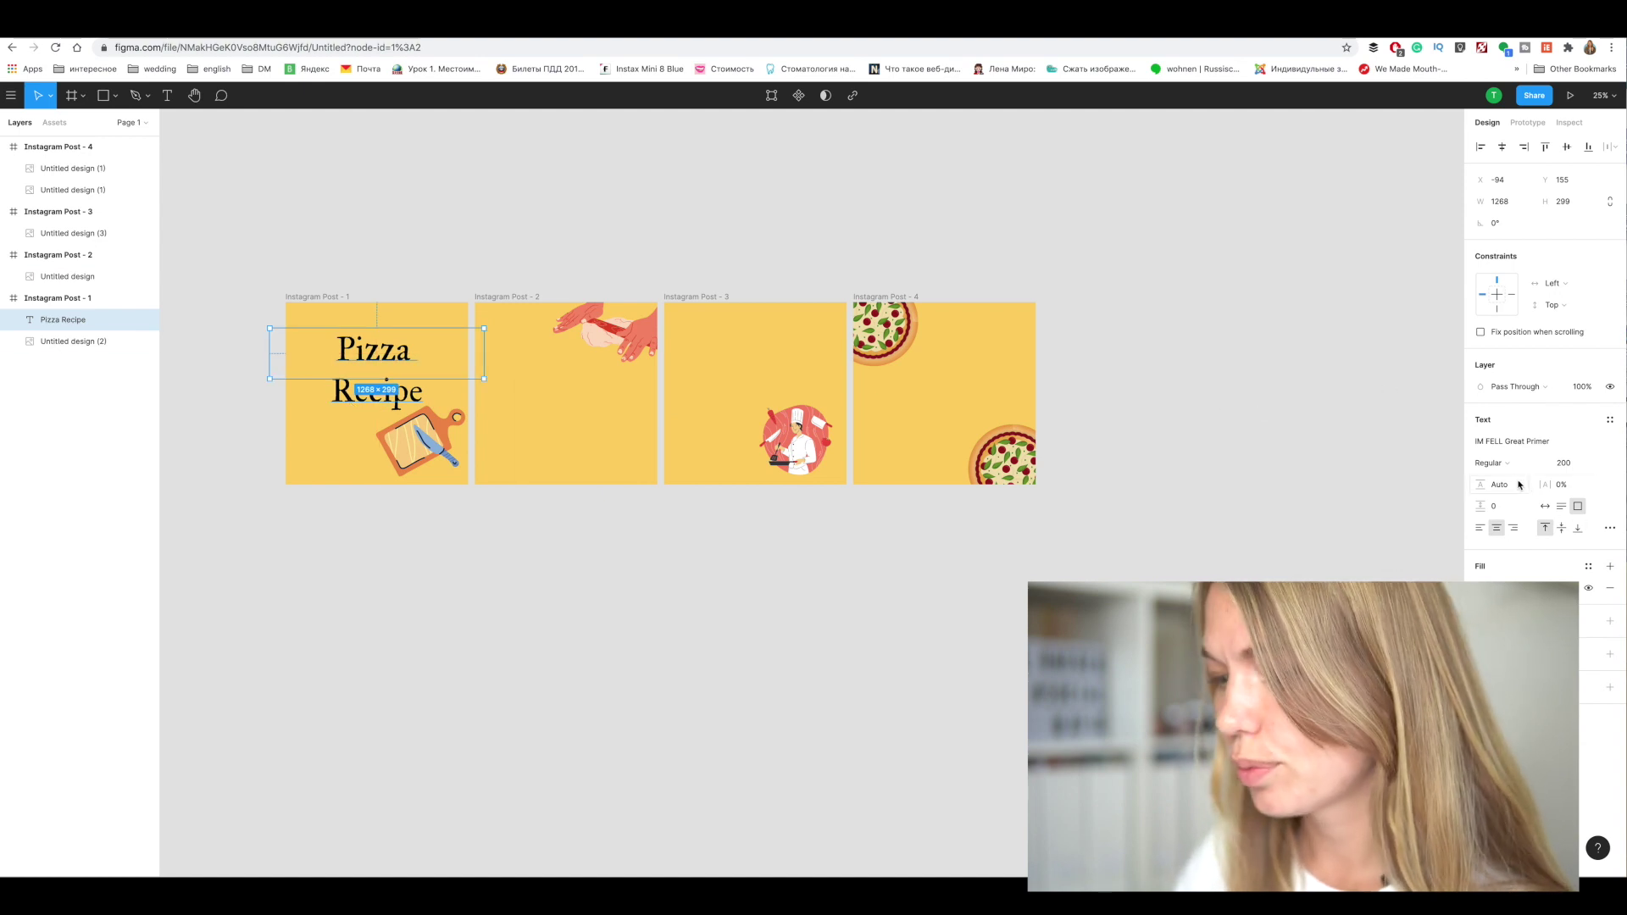
Set the title's line height to 100
left_click(1498, 485)
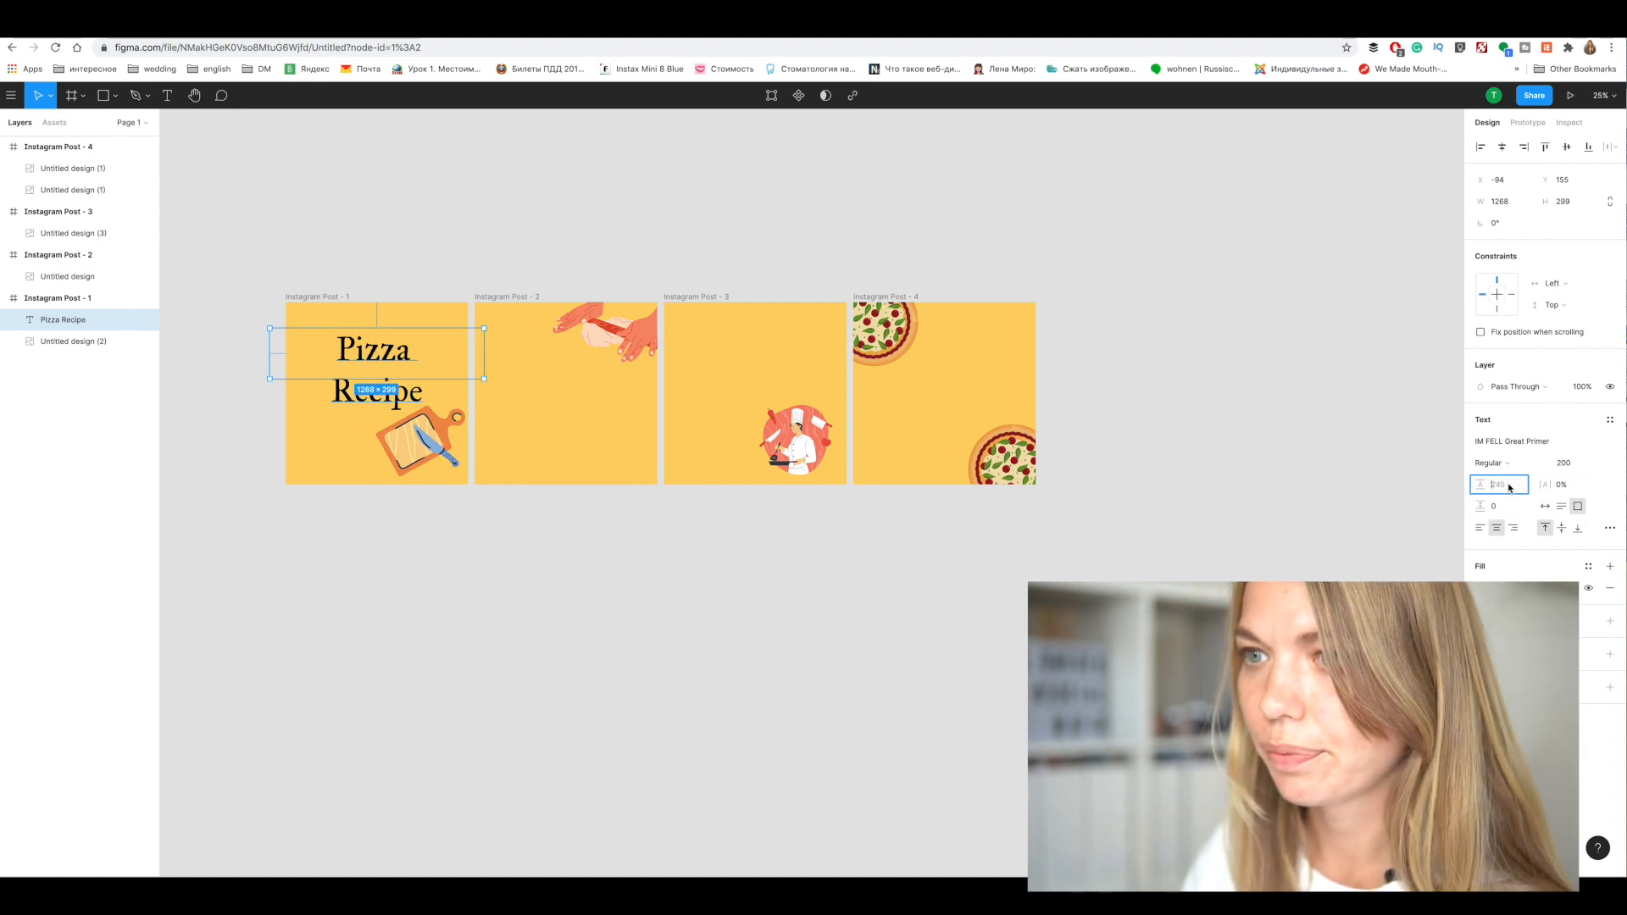
type("100")
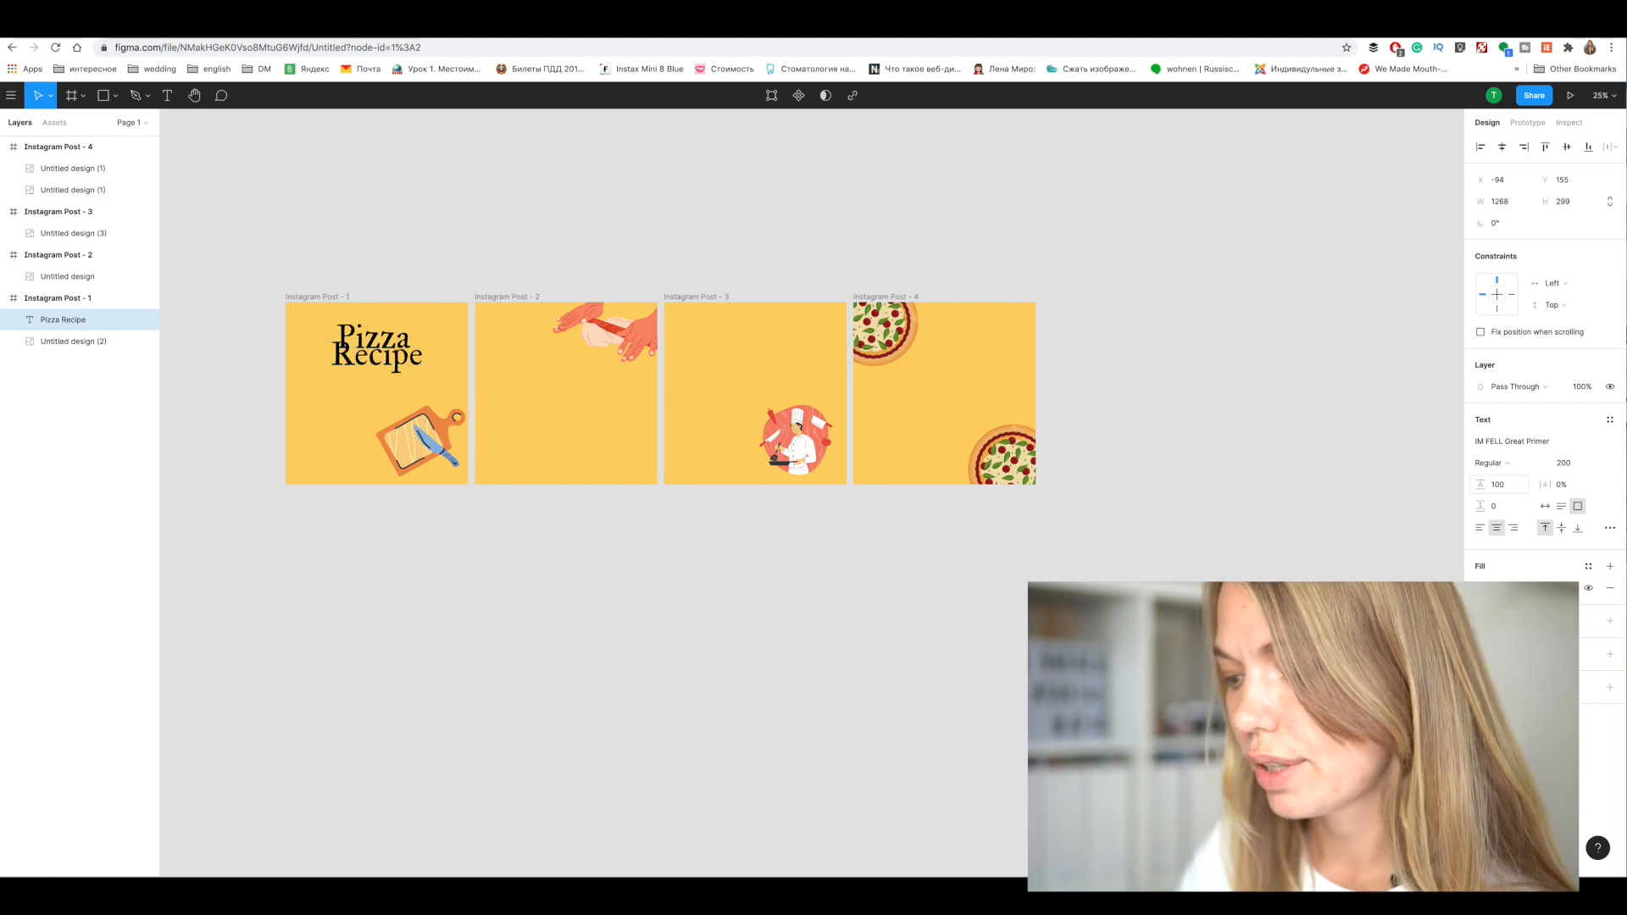
left_click(1497, 485)
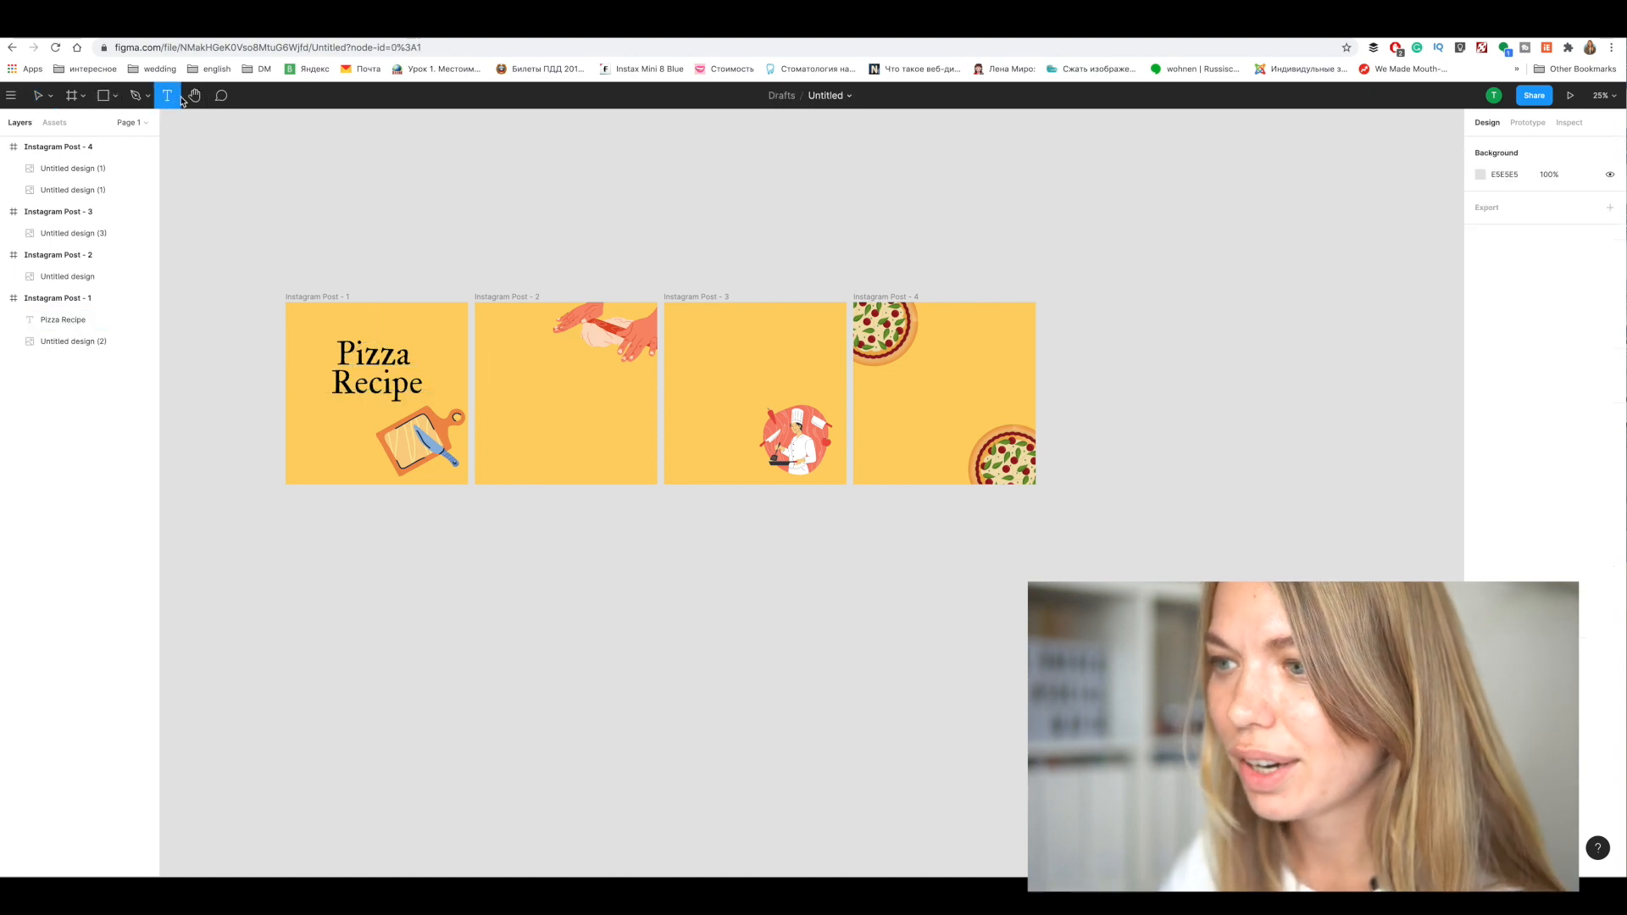
Add the making dough heading to frame 2 at size 144 and widen it to fit
left_click_drag(512, 366, 576, 396)
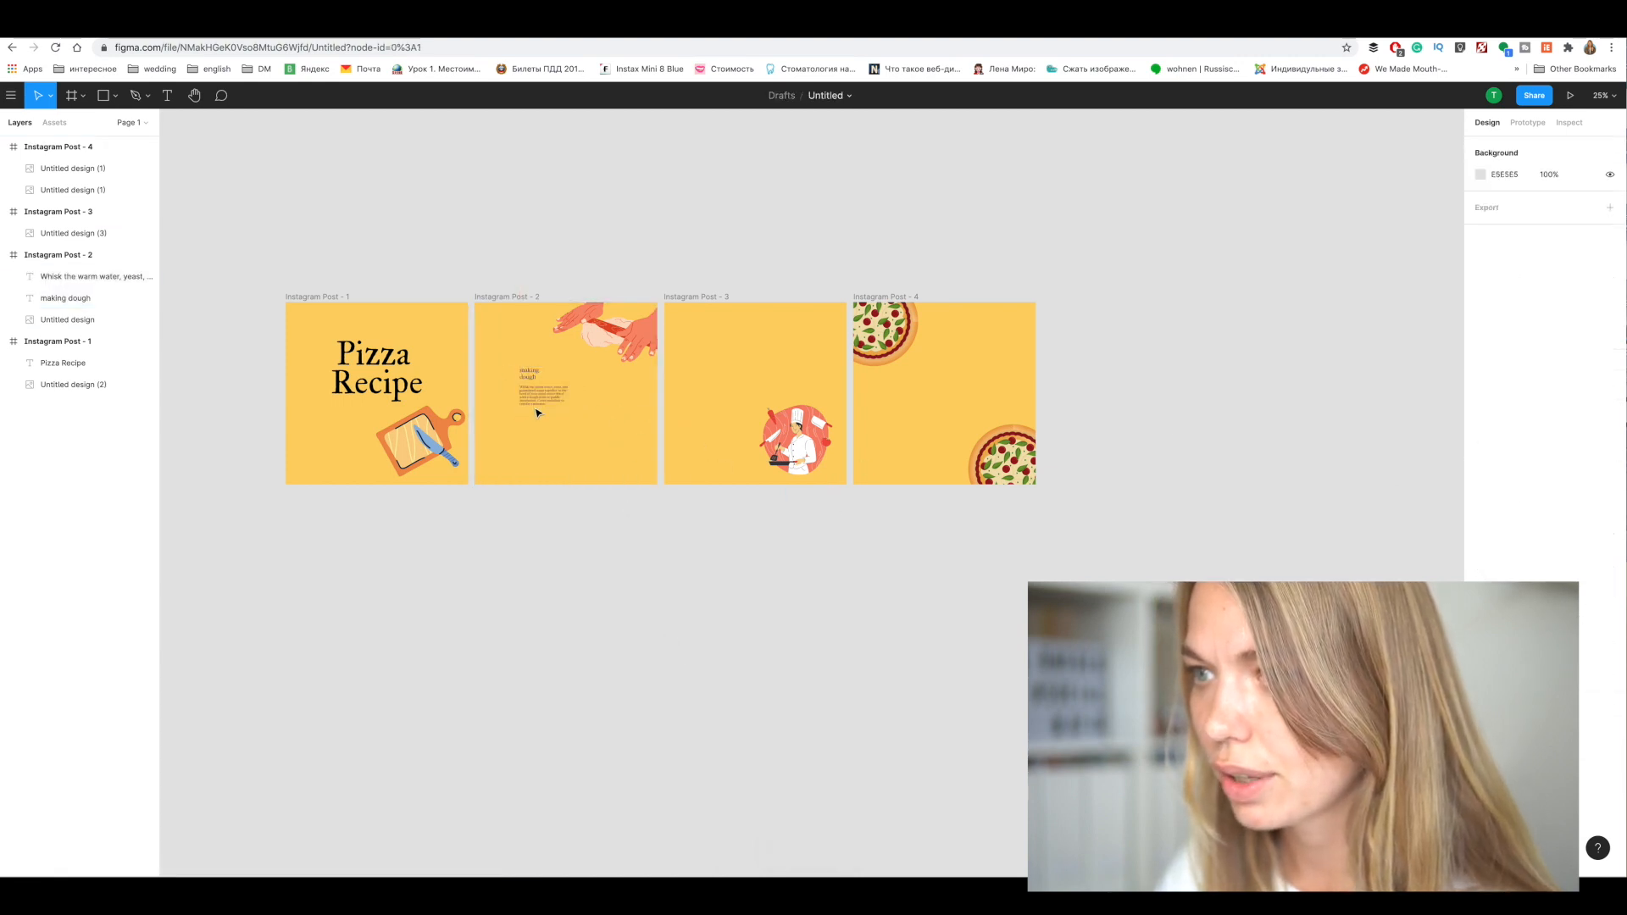
left_click(534, 374)
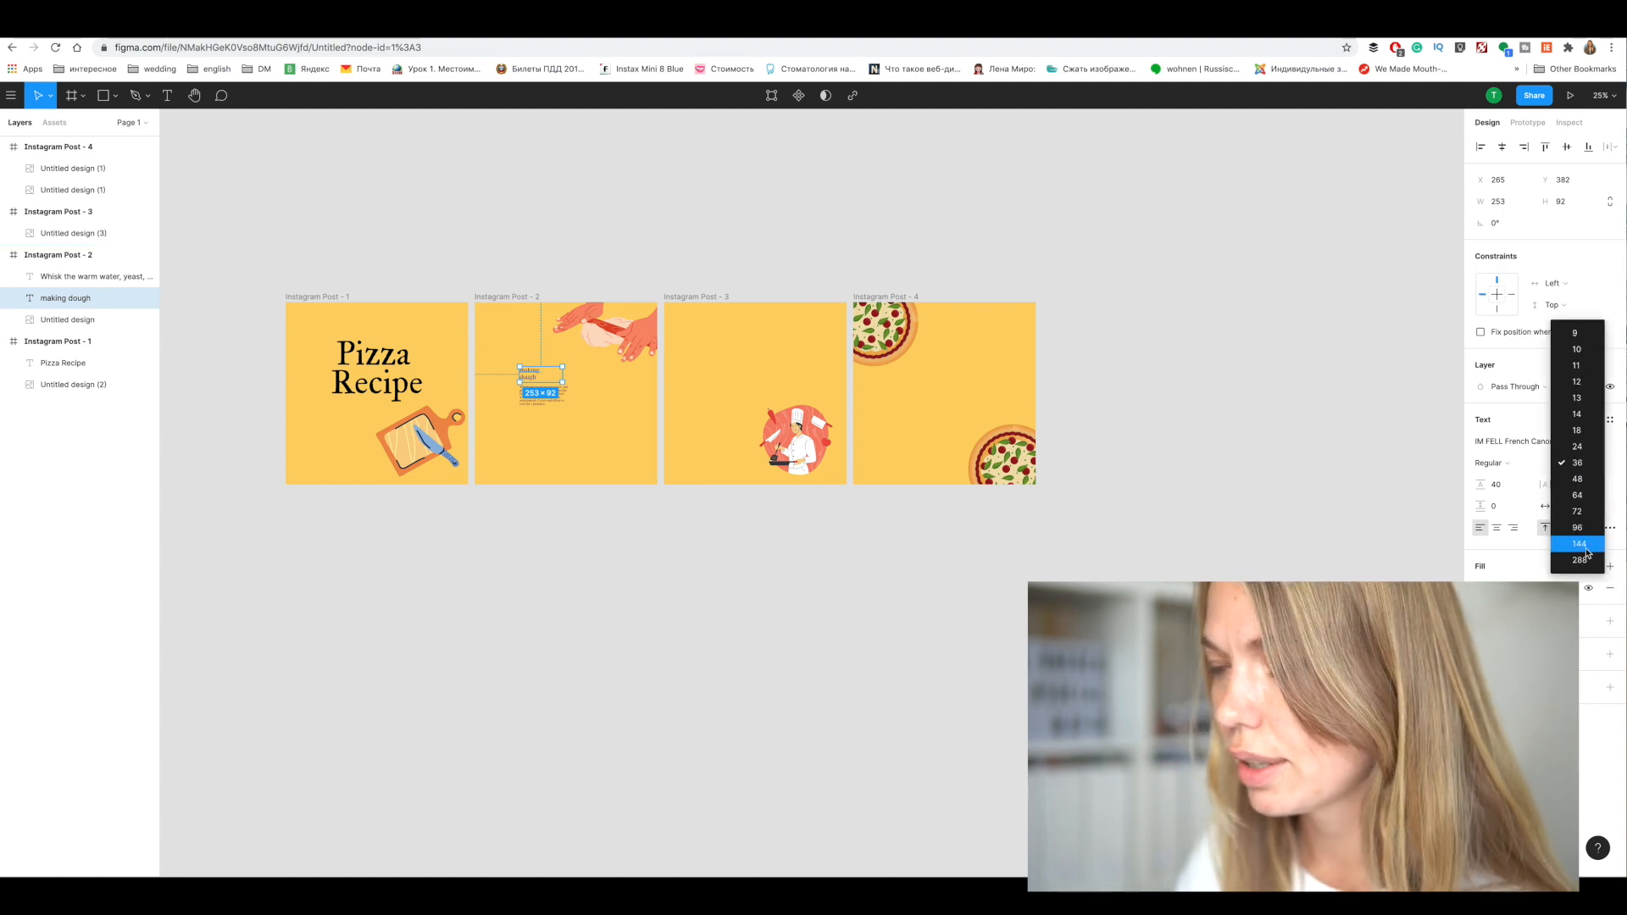
left_click(1579, 542)
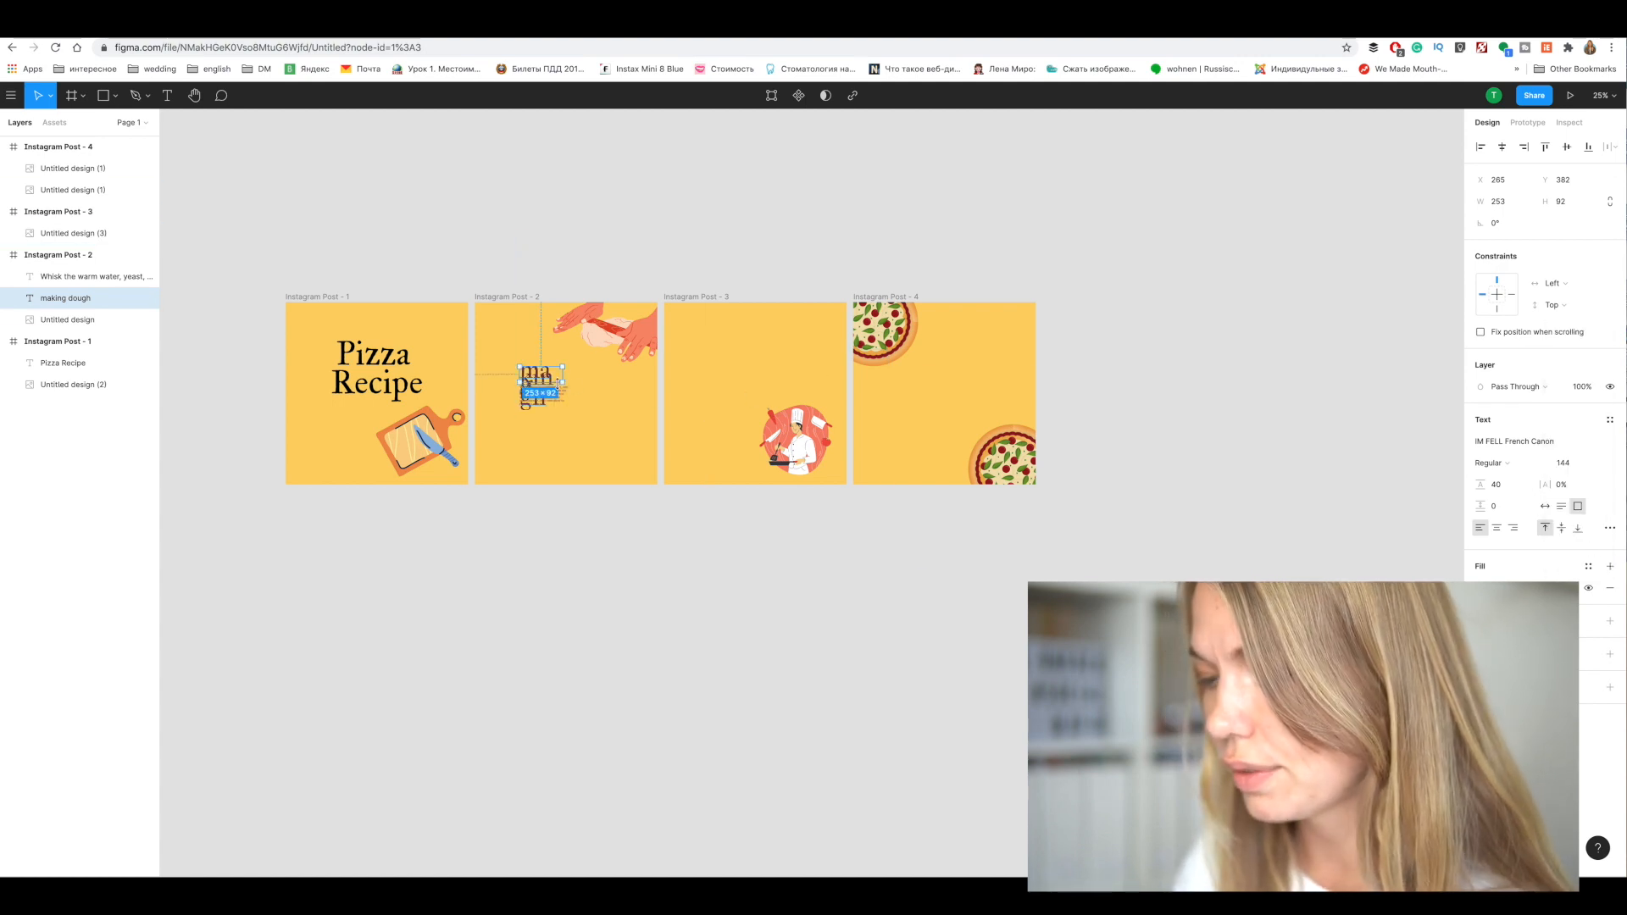
left_click_drag(562, 403, 670, 403)
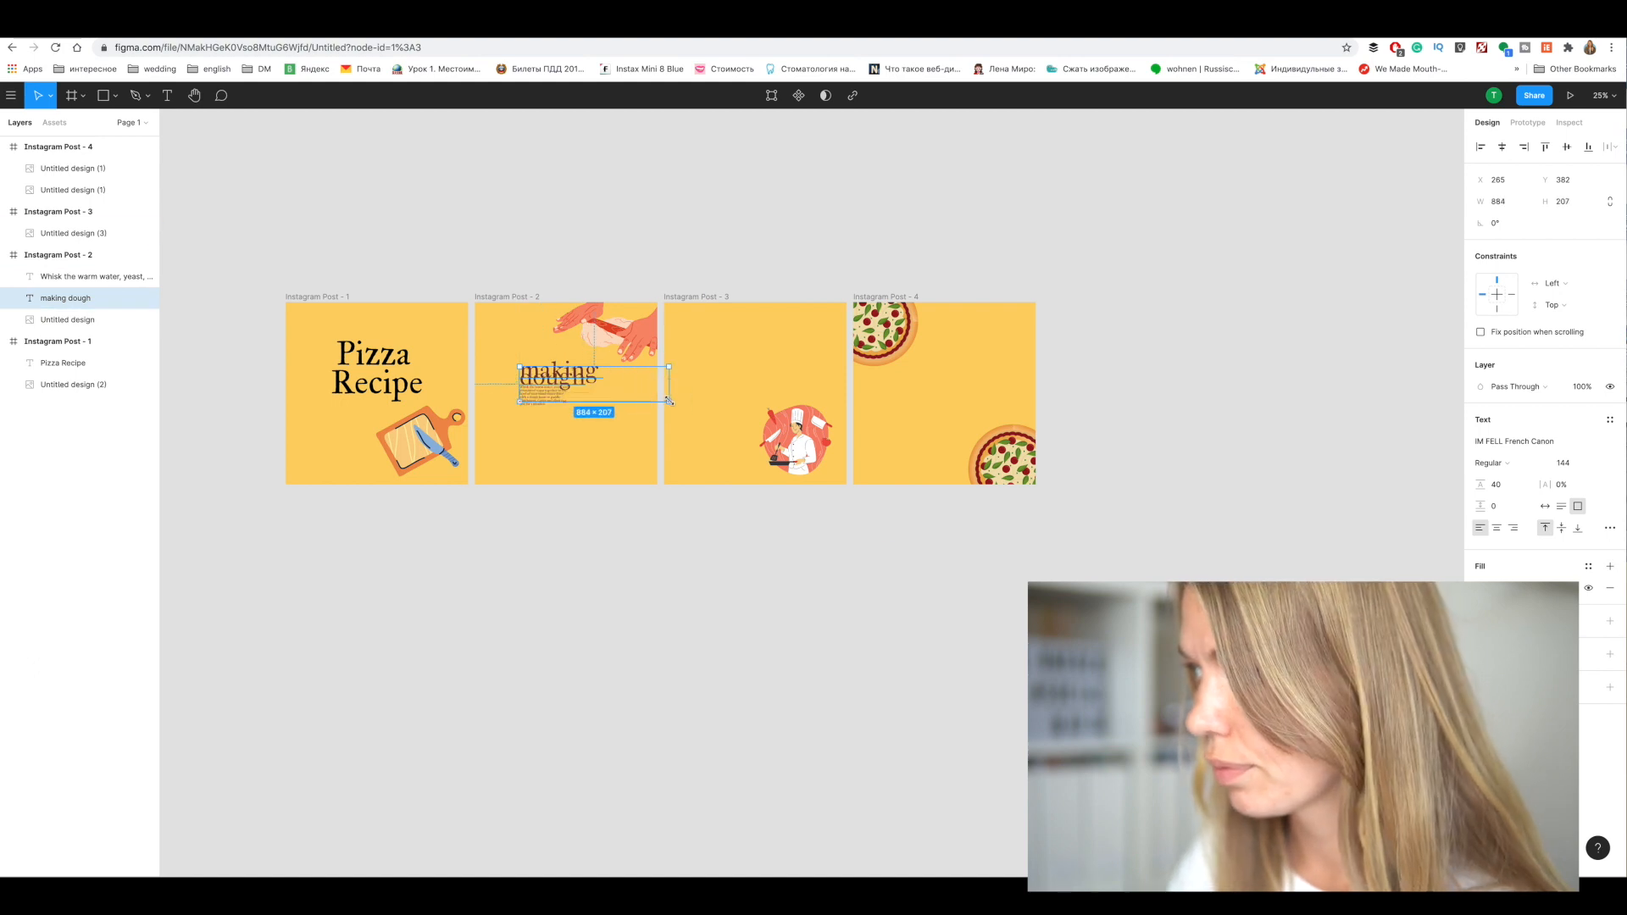
Set the heading's line height to 150 and widen the recipe paragraph's text box
left_click(1496, 484)
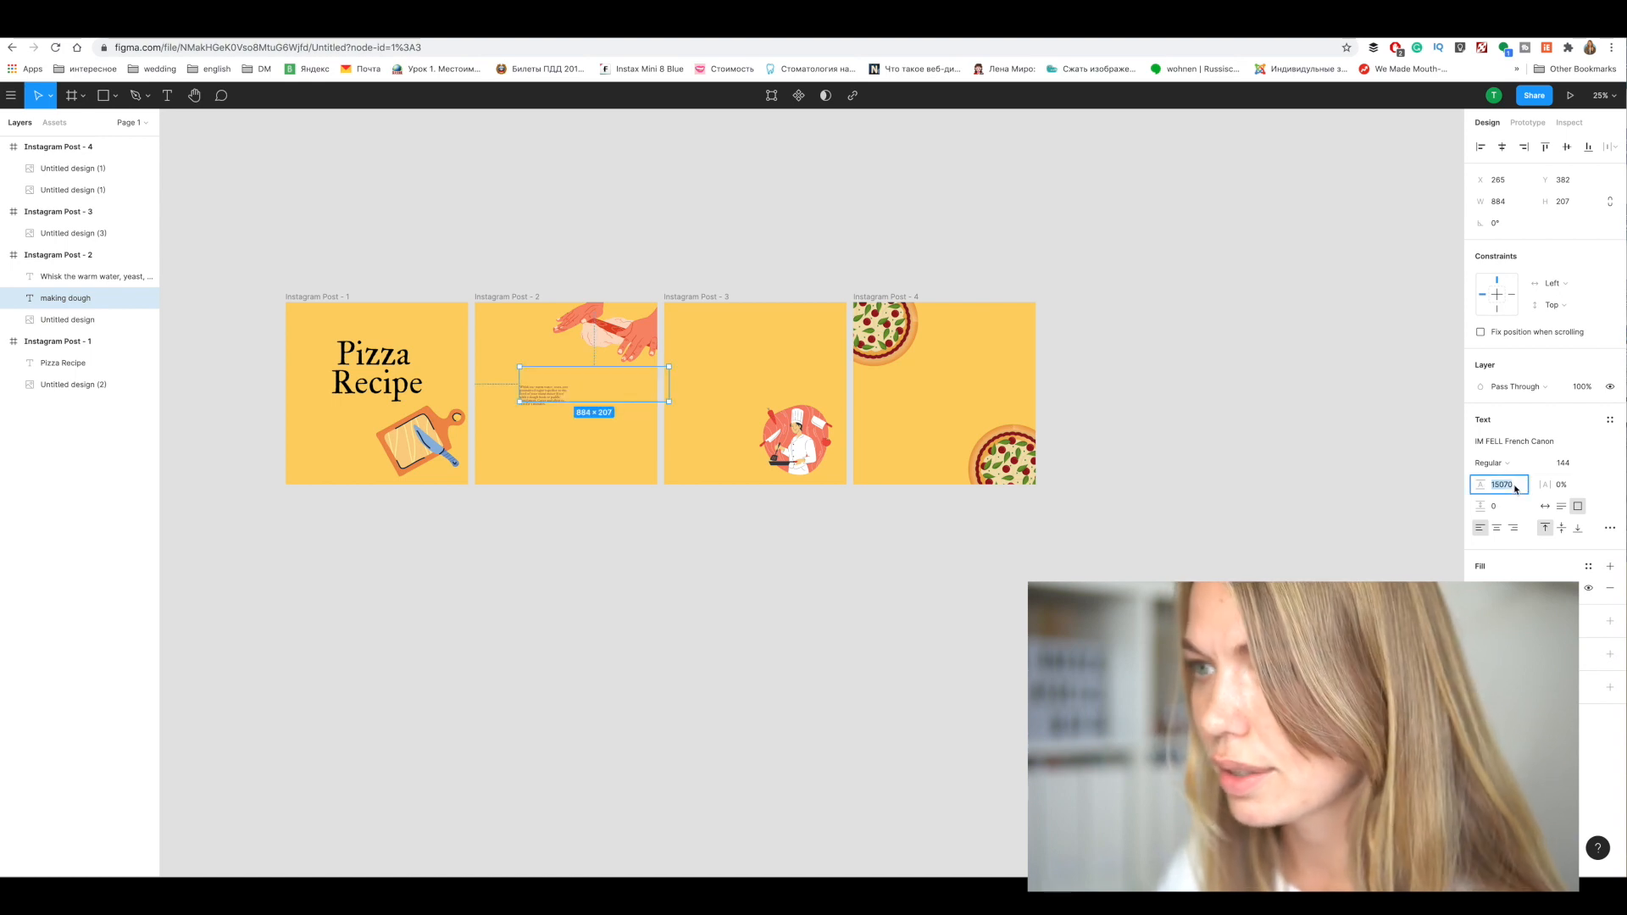
type("150")
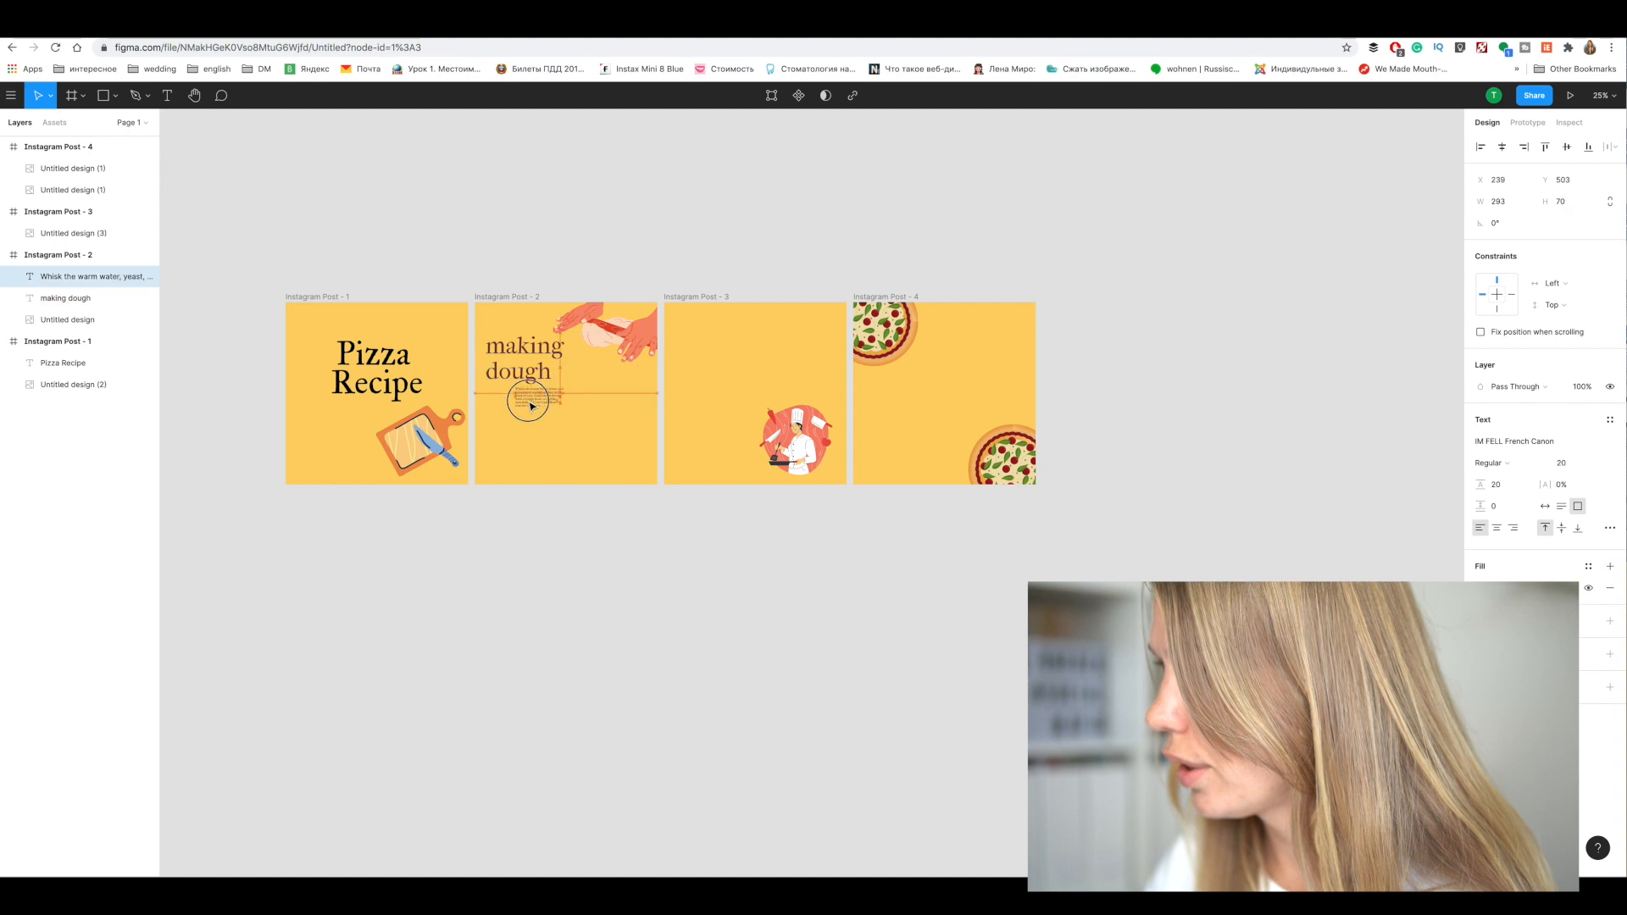
left_click_drag(528, 405, 509, 410)
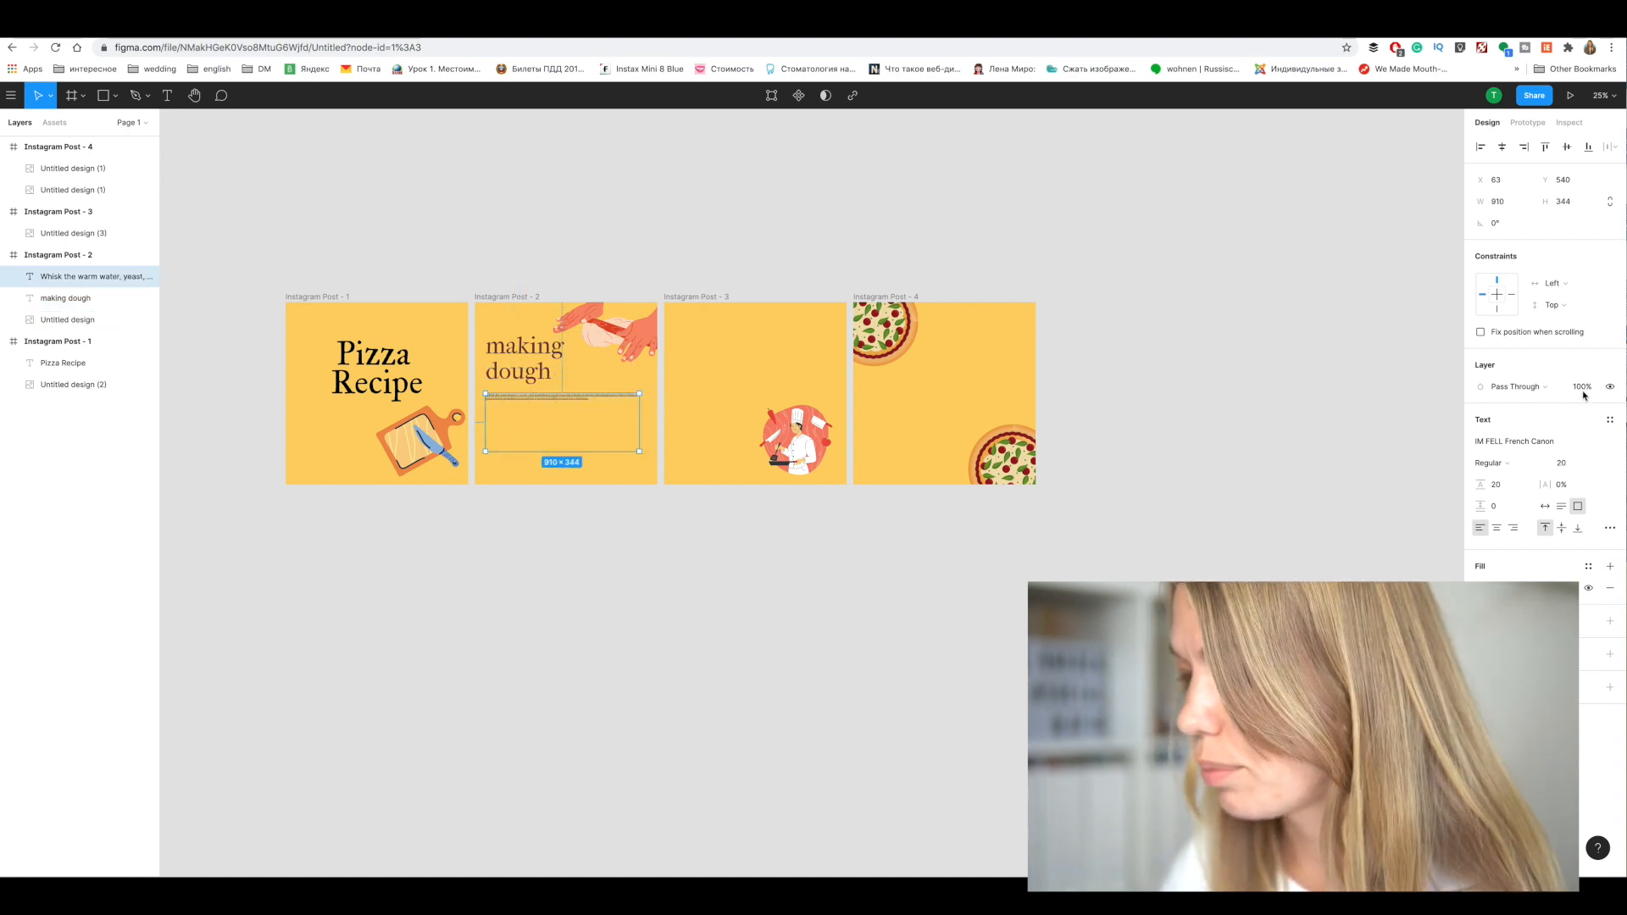
left_click(1561, 463)
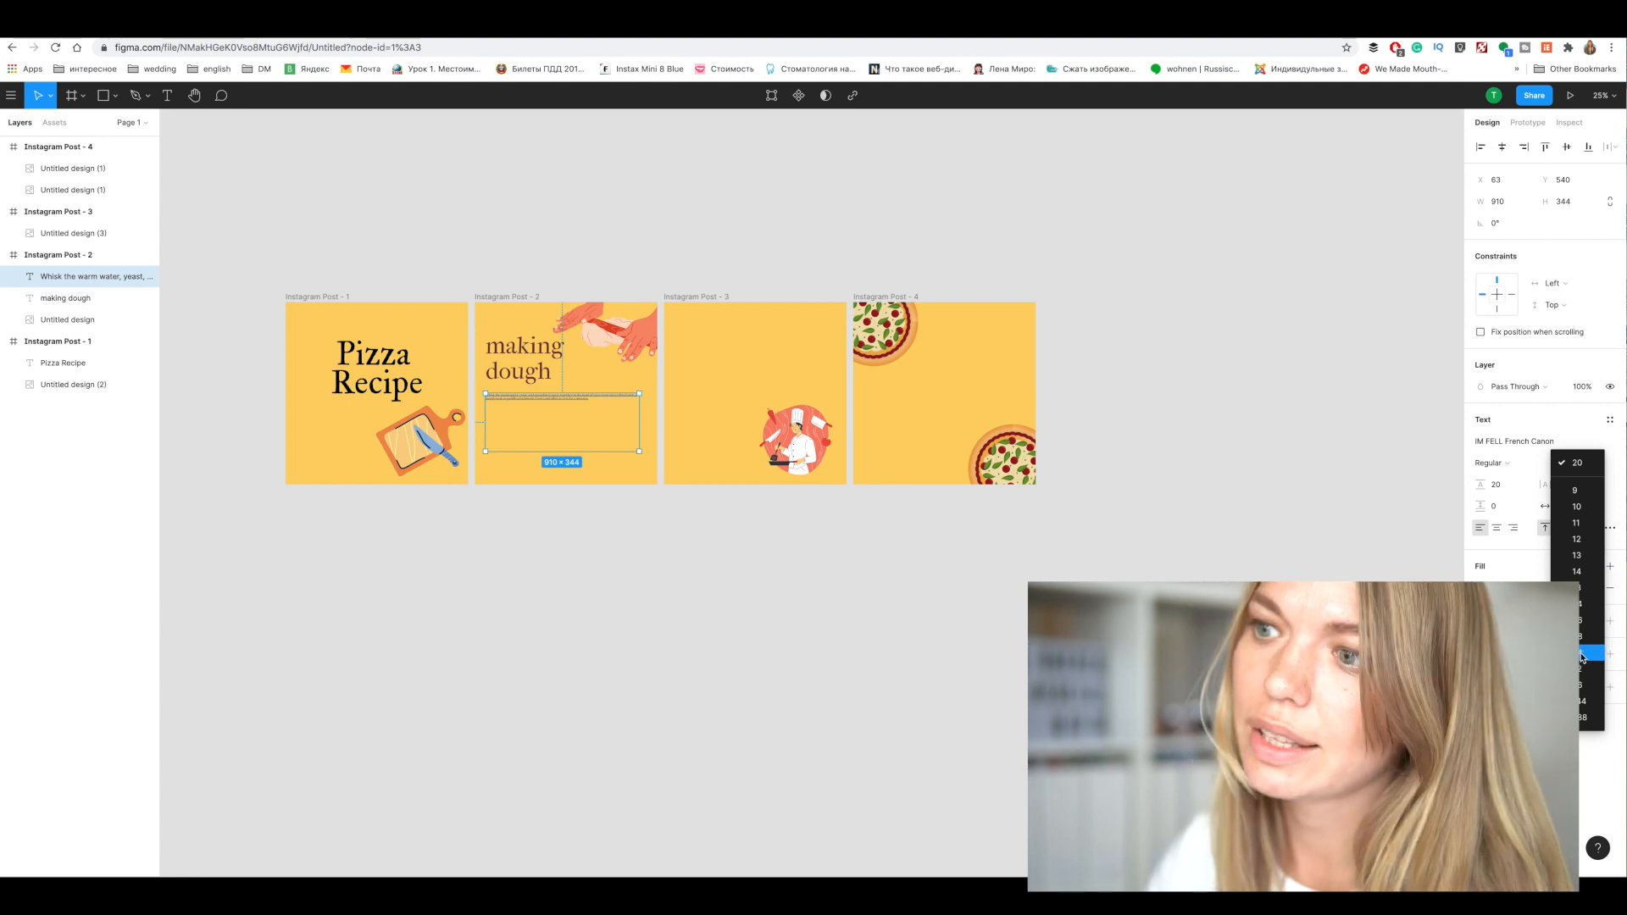